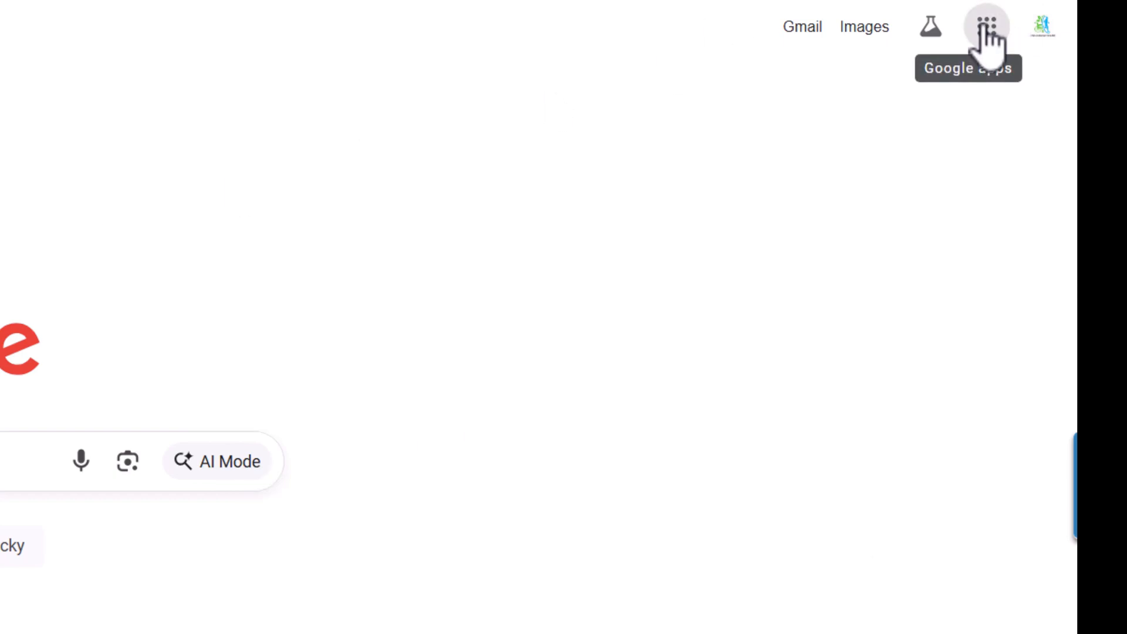
# Step: Open the Google apps panel on Google Search and scroll through its apps
pyautogui.click(986, 27)
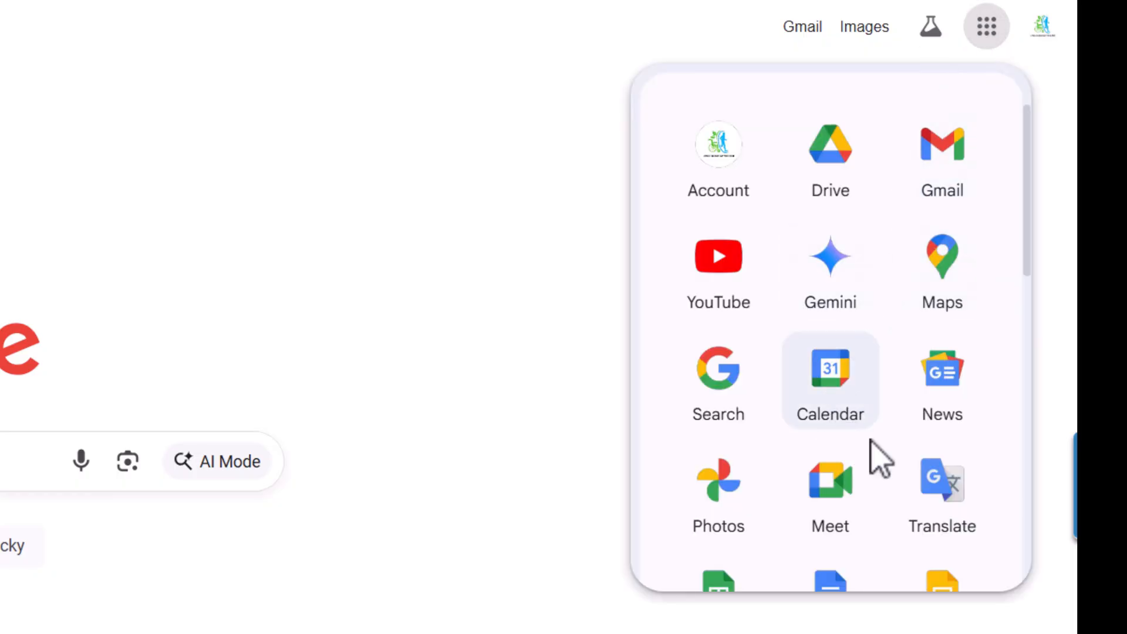
pyautogui.scroll(-3)
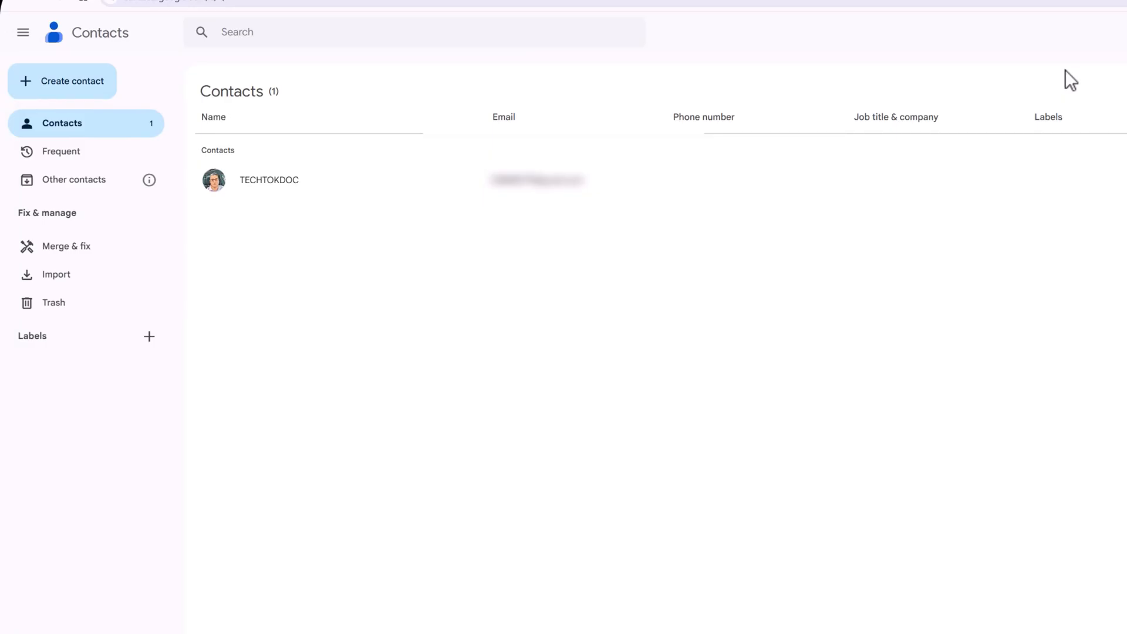
pyautogui.moveTo(144, 71)
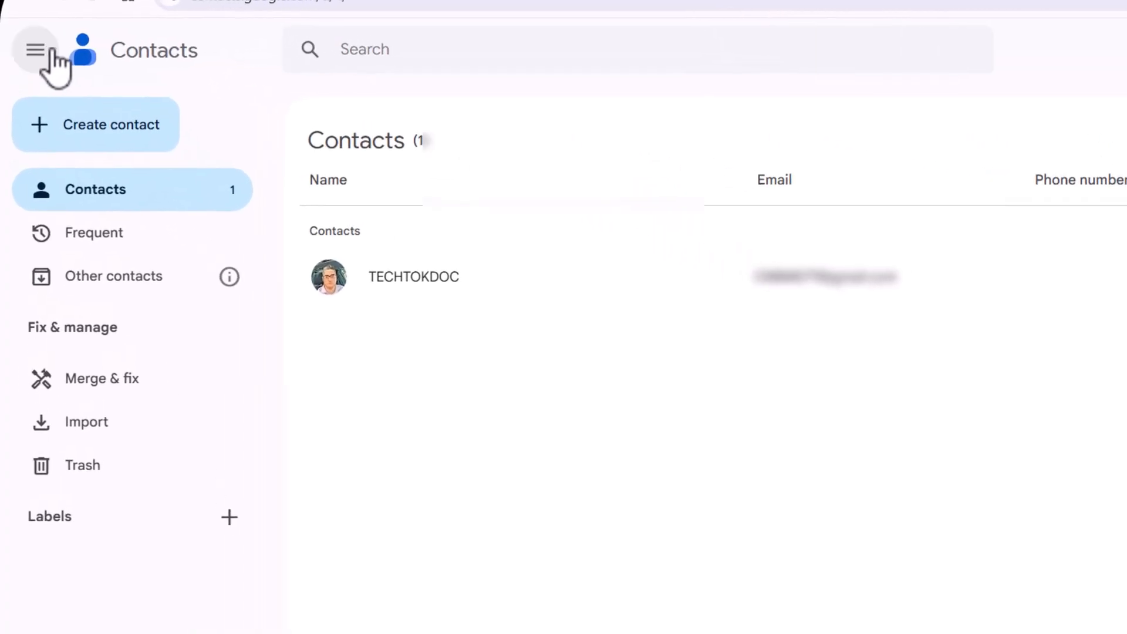
pyautogui.click(36, 50)
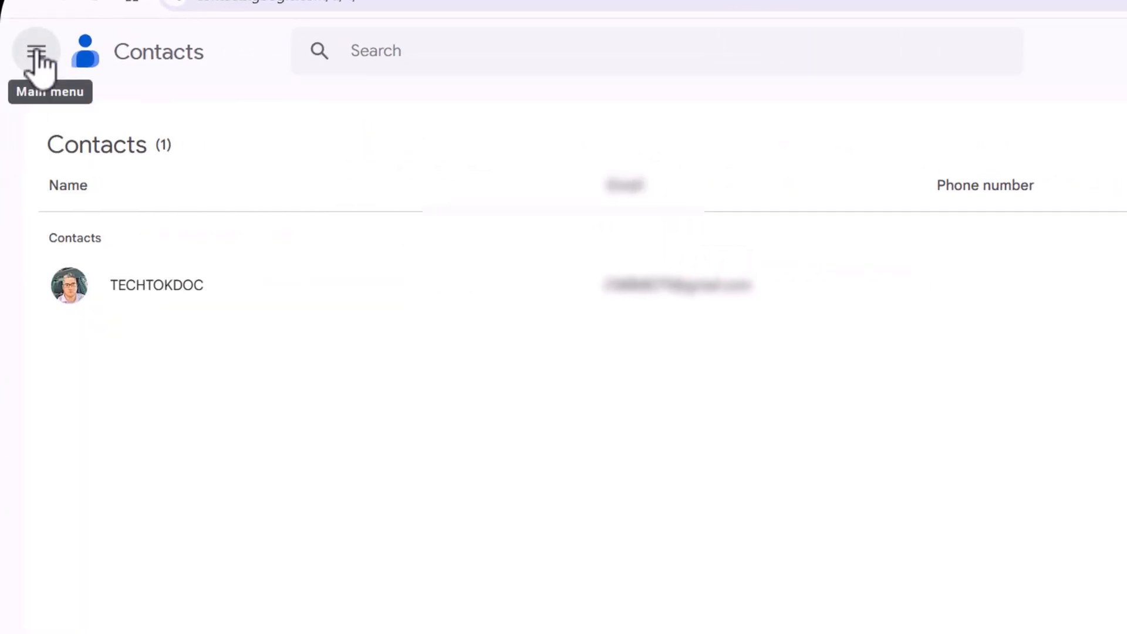
pyautogui.click(36, 51)
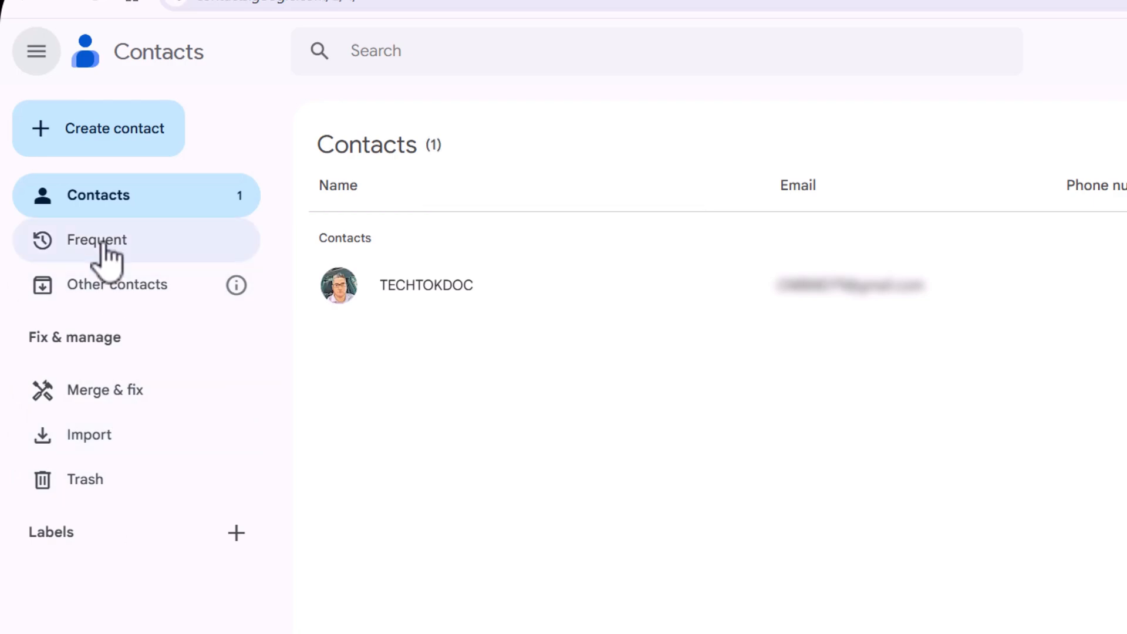
pyautogui.moveTo(104, 390)
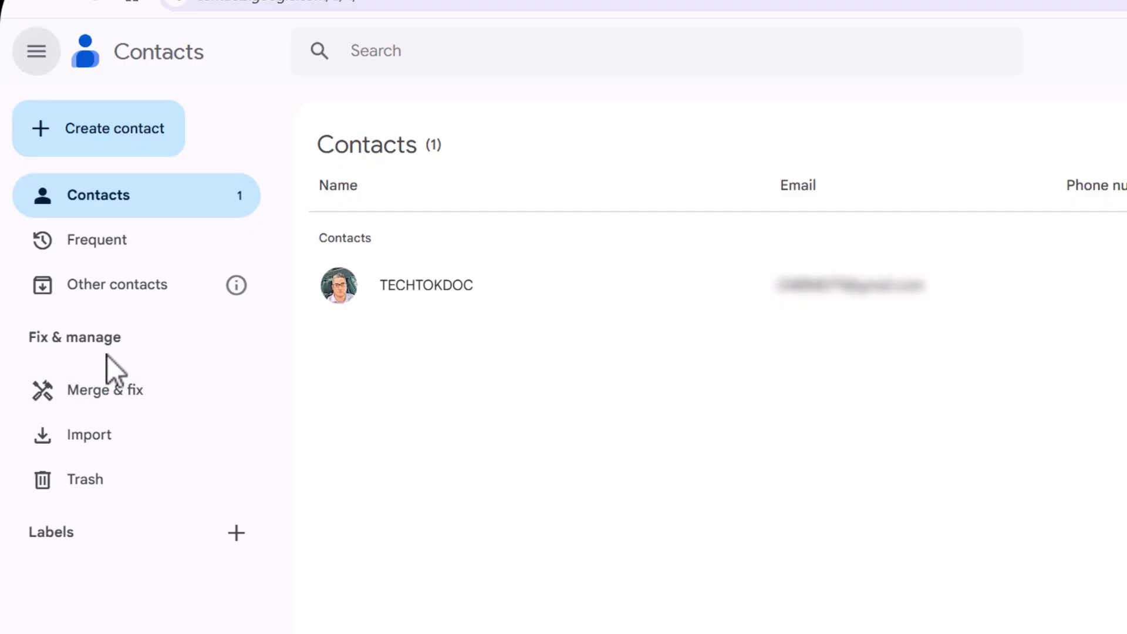
pyautogui.moveTo(100, 434)
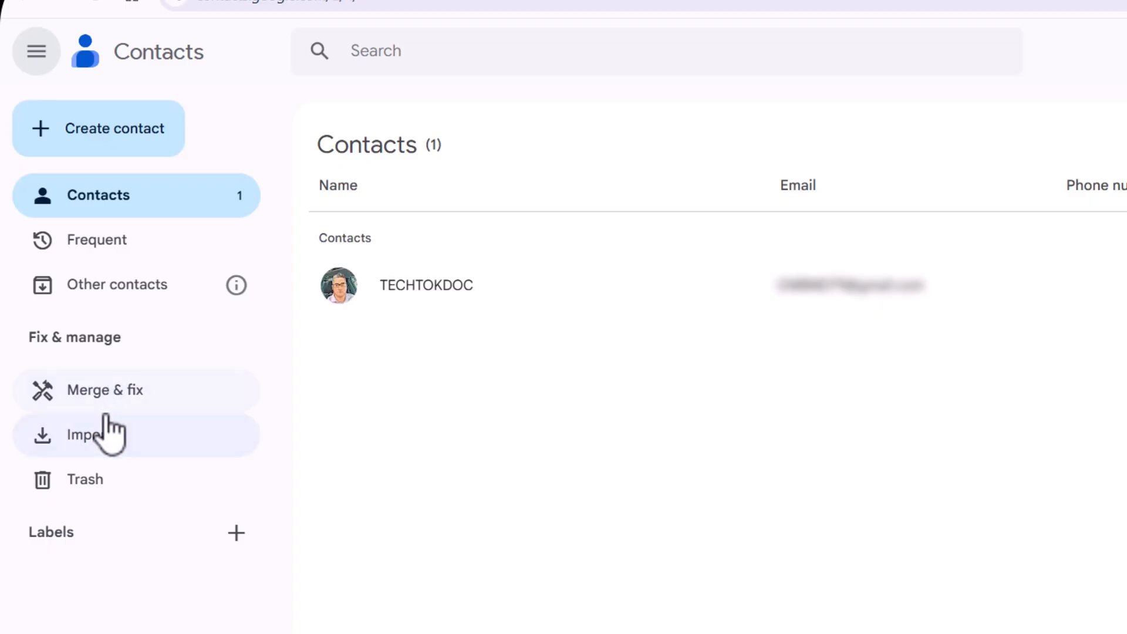
pyautogui.moveTo(106, 553)
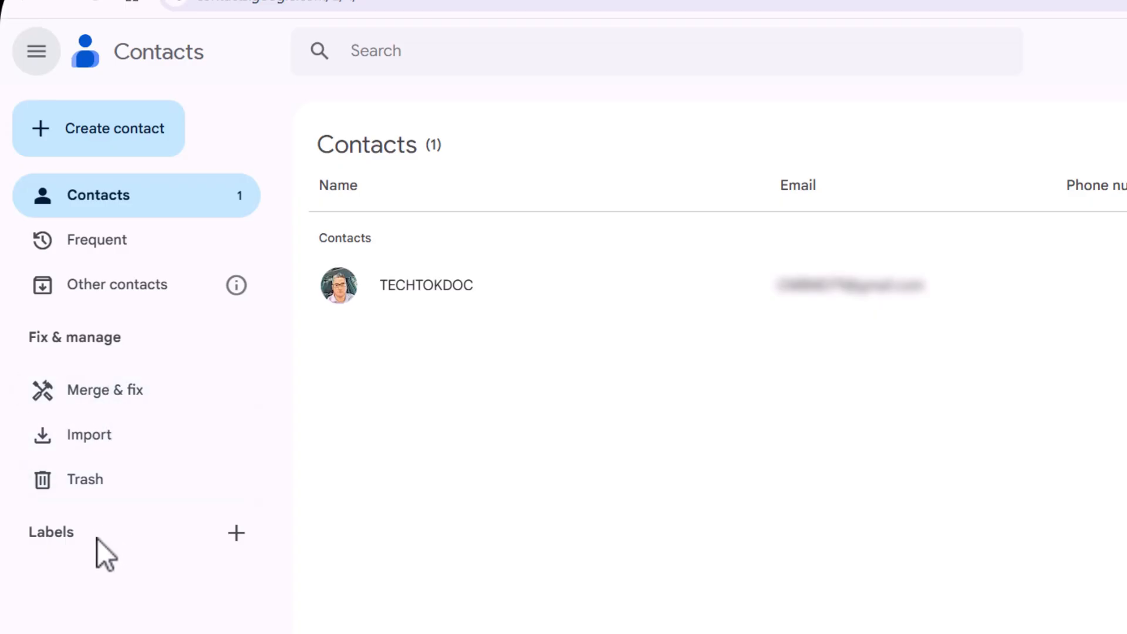
pyautogui.moveTo(79, 518)
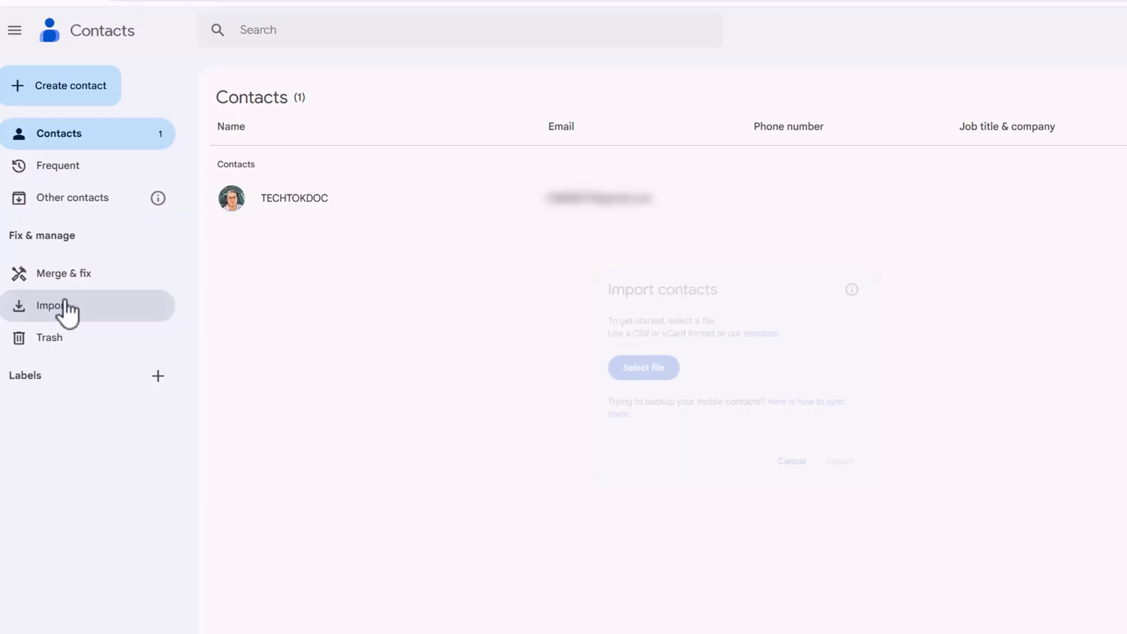
# Step: Open the Import contacts dialog from the Fix & manage sidebar
pyautogui.click(50, 306)
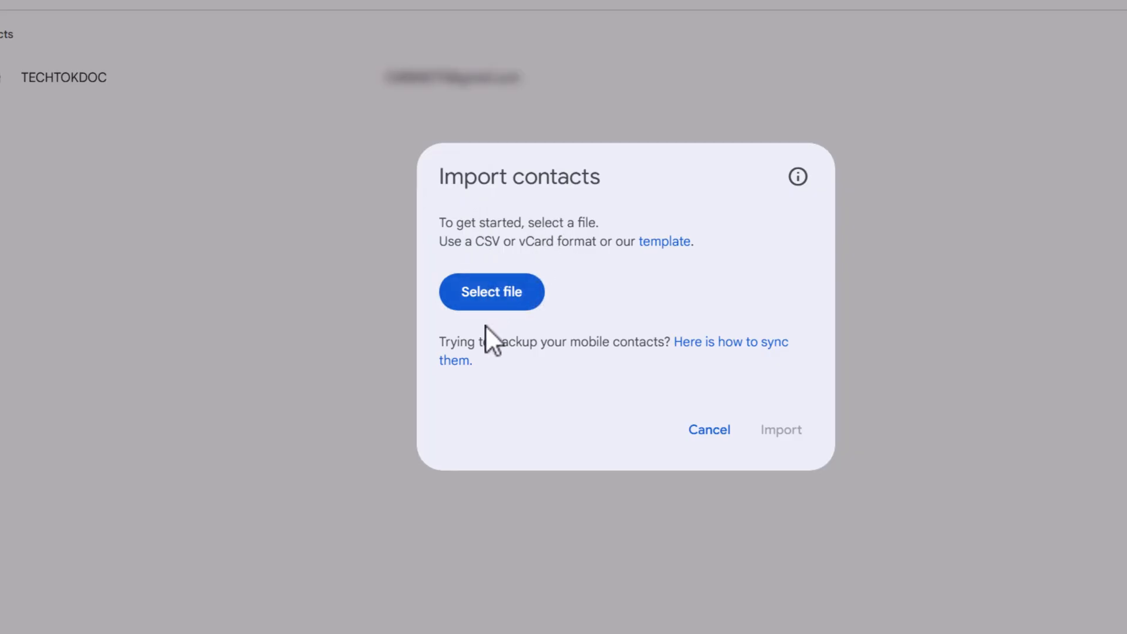
pyautogui.moveTo(625, 353)
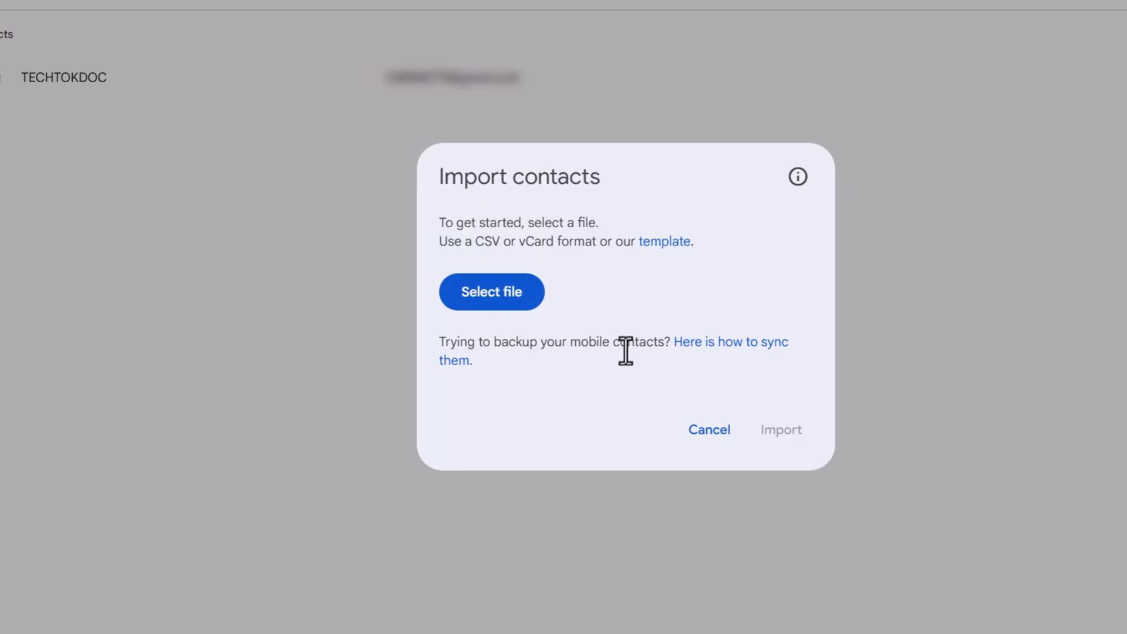
pyautogui.moveTo(744, 359)
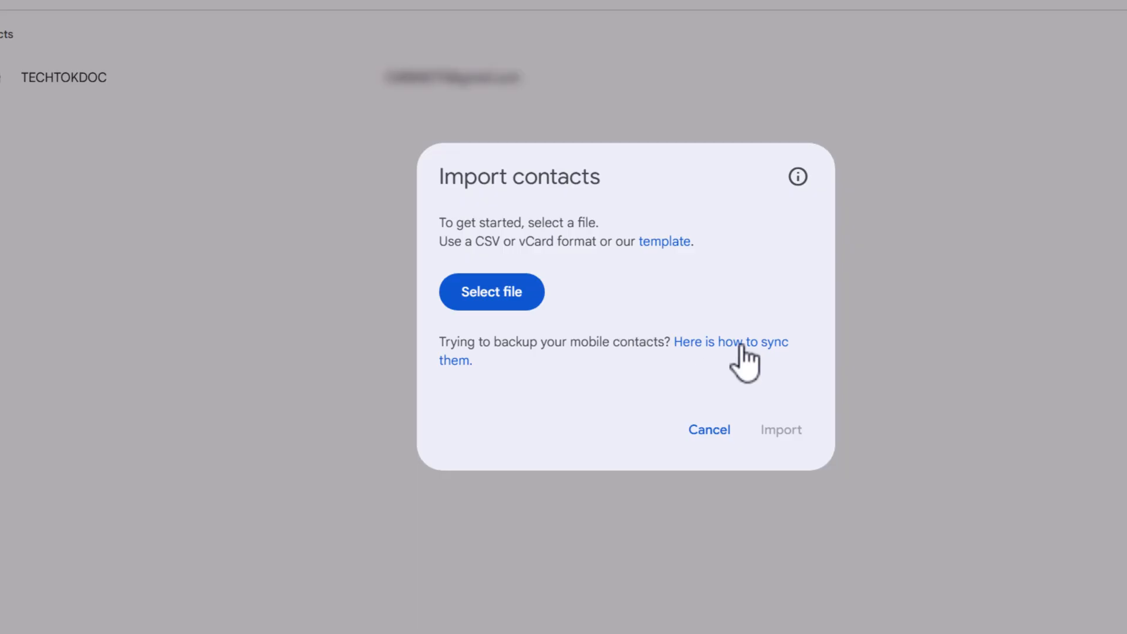
# Step: Open the contacts sync help article, scroll through it, and show the Computer instructions
pyautogui.click(730, 341)
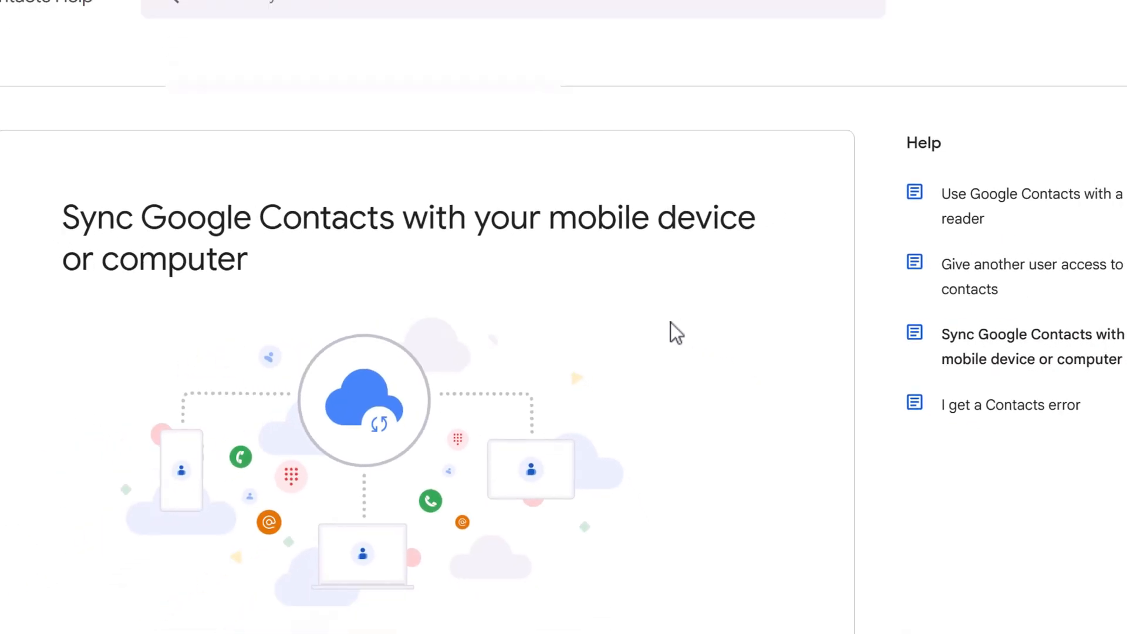
pyautogui.scroll(-3)
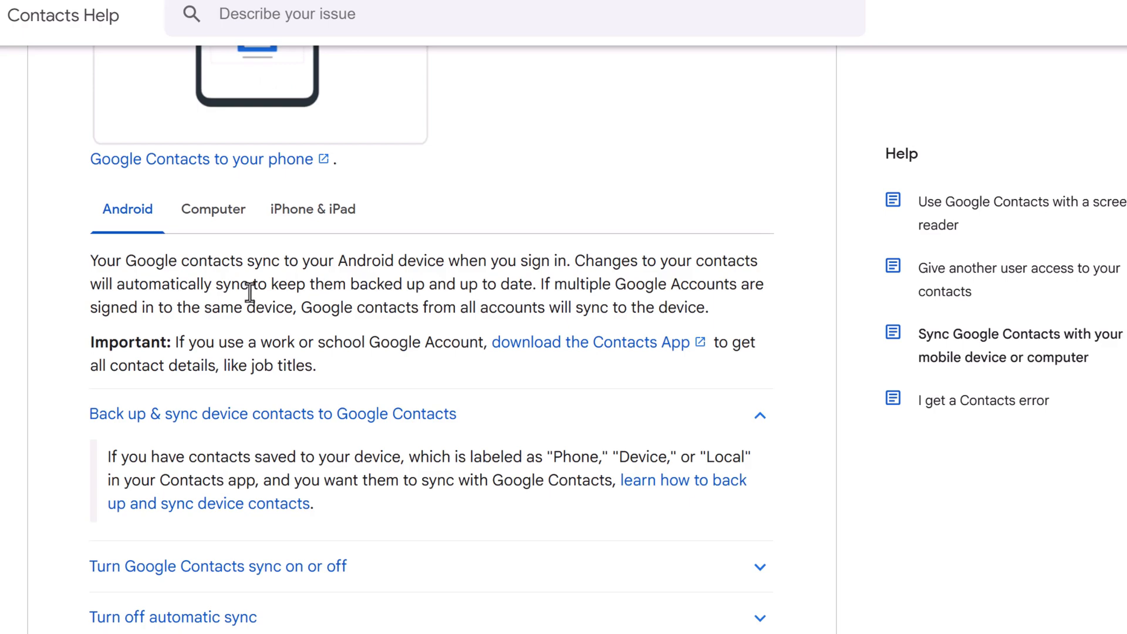
pyautogui.moveTo(252, 309)
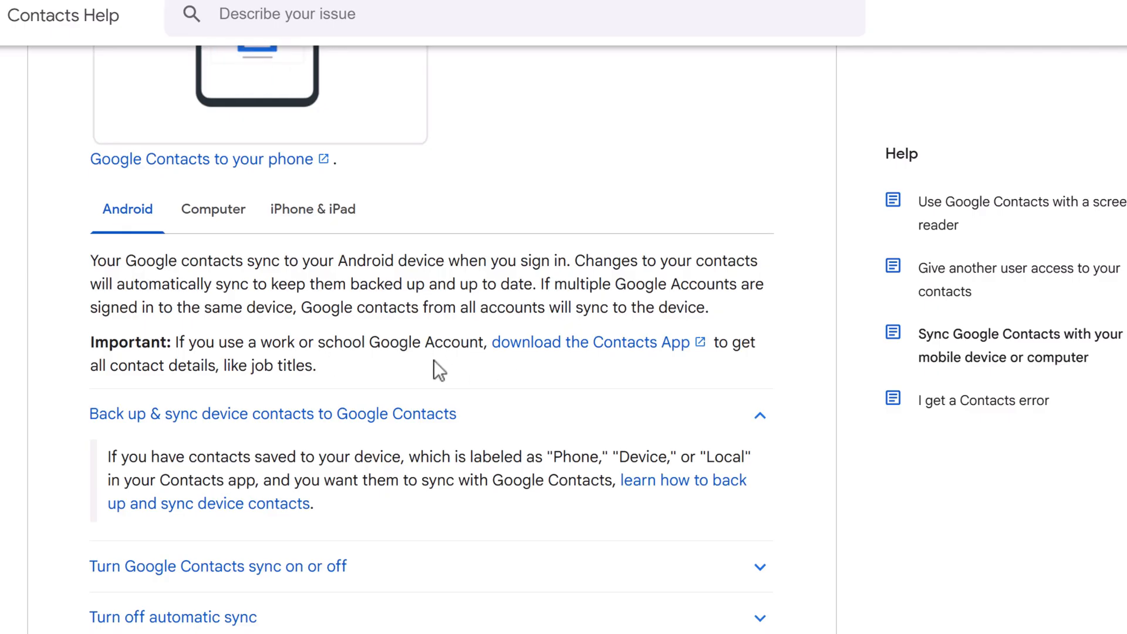
pyautogui.scroll(-3)
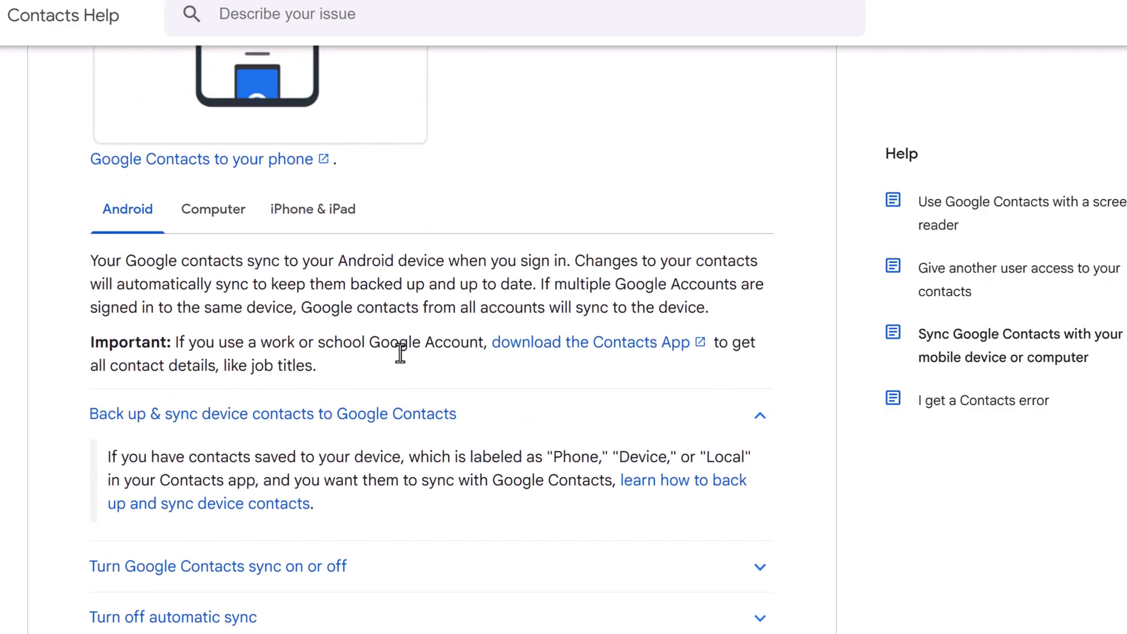
pyautogui.click(213, 209)
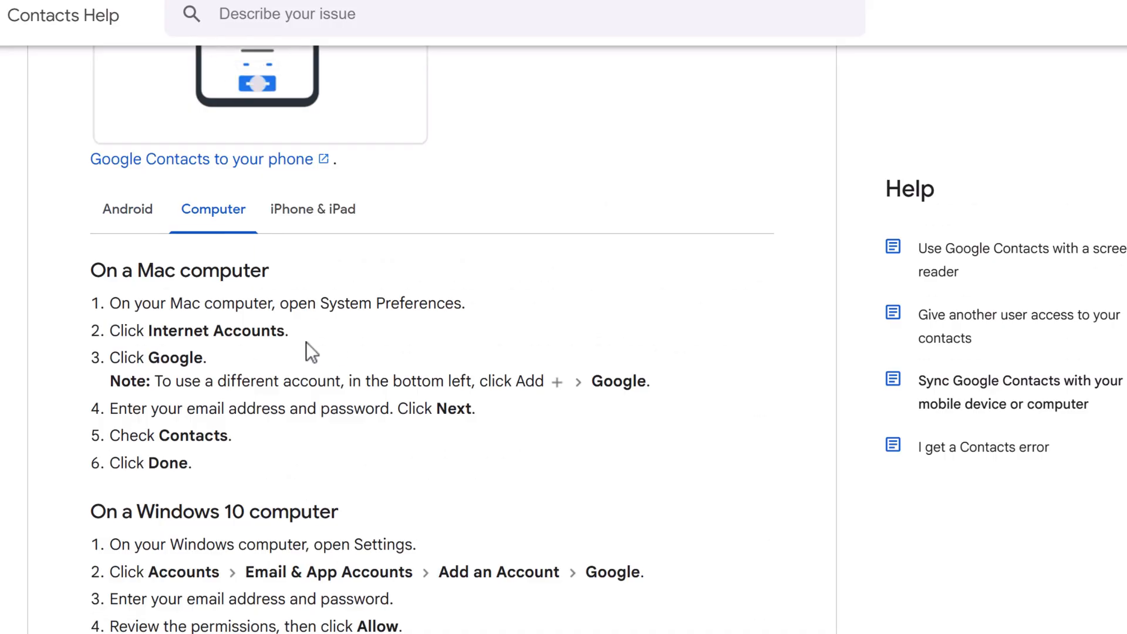
pyautogui.moveTo(328, 339)
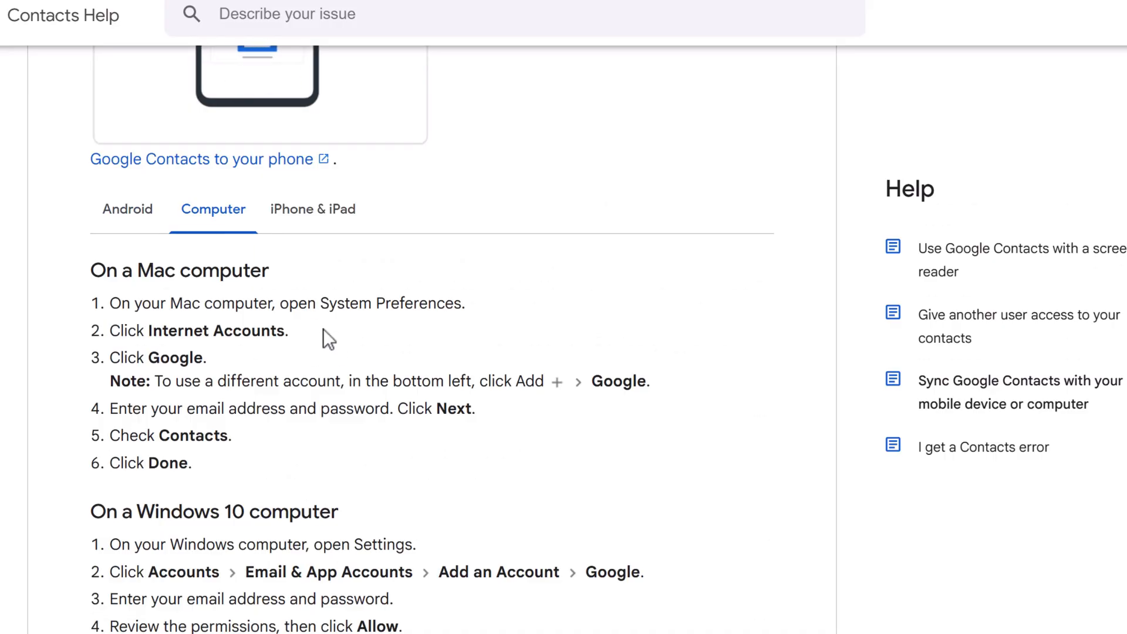
pyautogui.moveTo(243, 390)
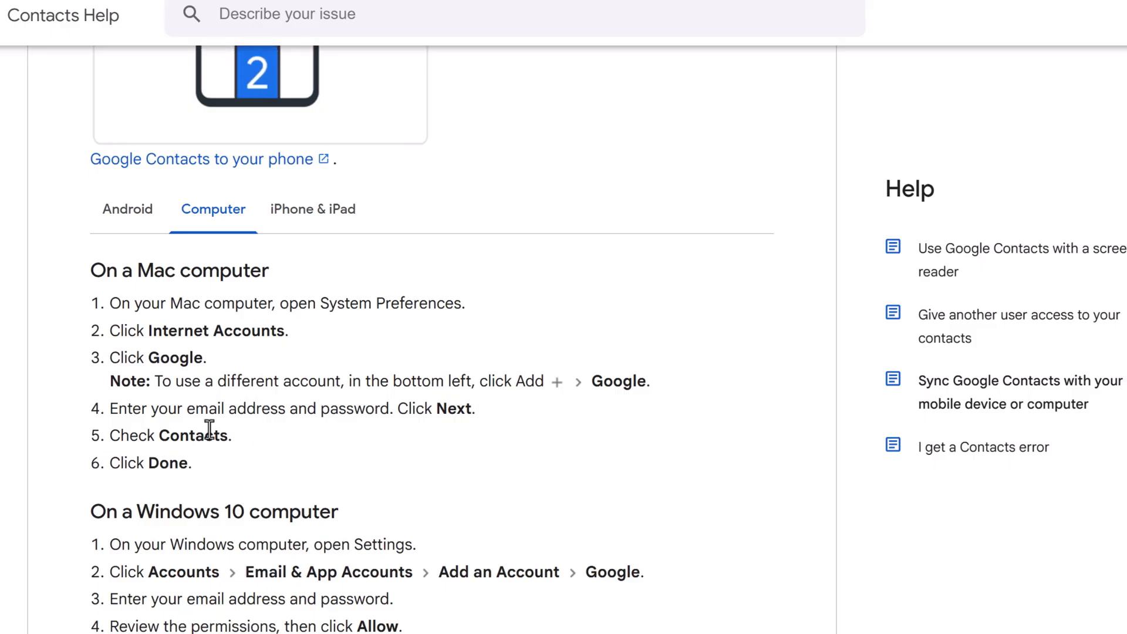
# Step: Scroll through the Mac and Windows 10 sync instructions
pyautogui.scroll(-3)
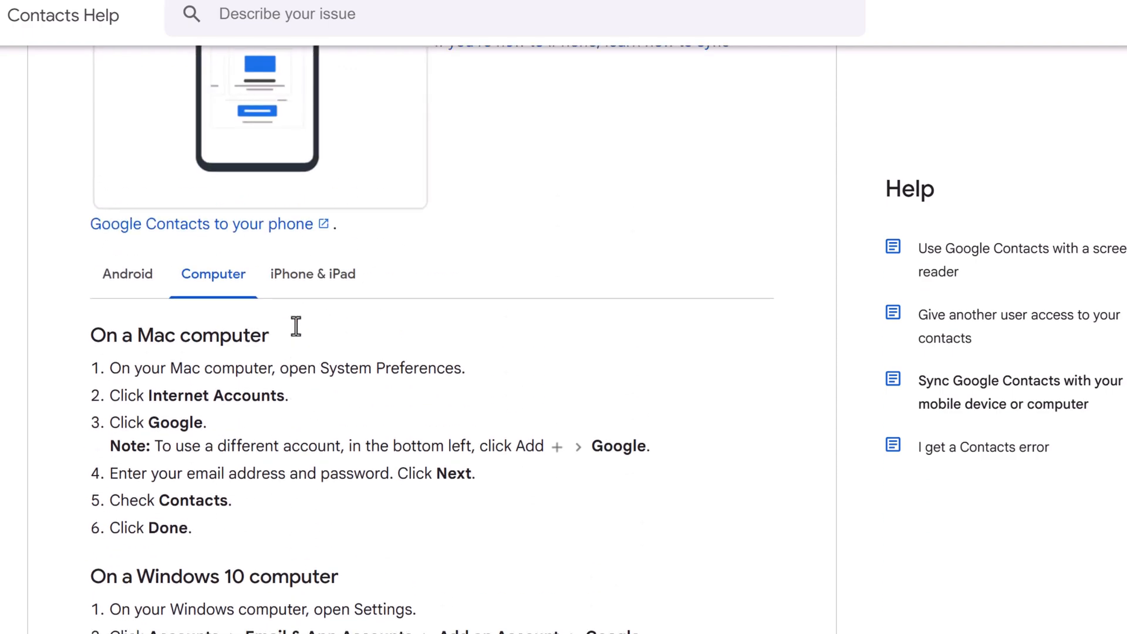
# Step: Read through the iPhone & iPad sync steps and the troubleshooting section for unsynced contacts
pyautogui.click(312, 274)
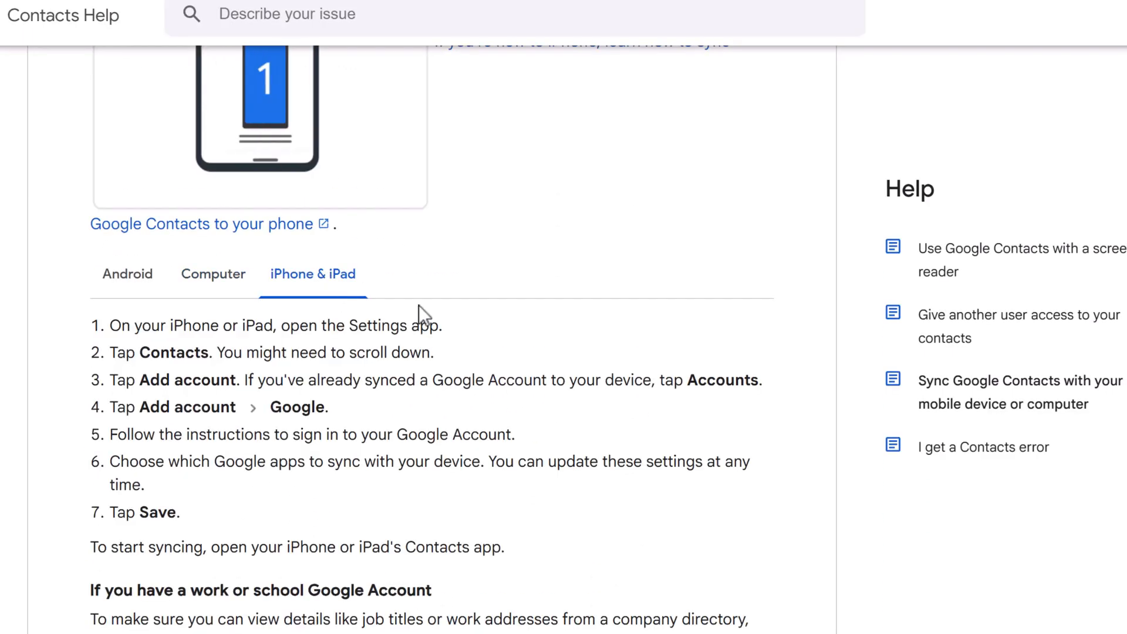
pyautogui.scroll(-3)
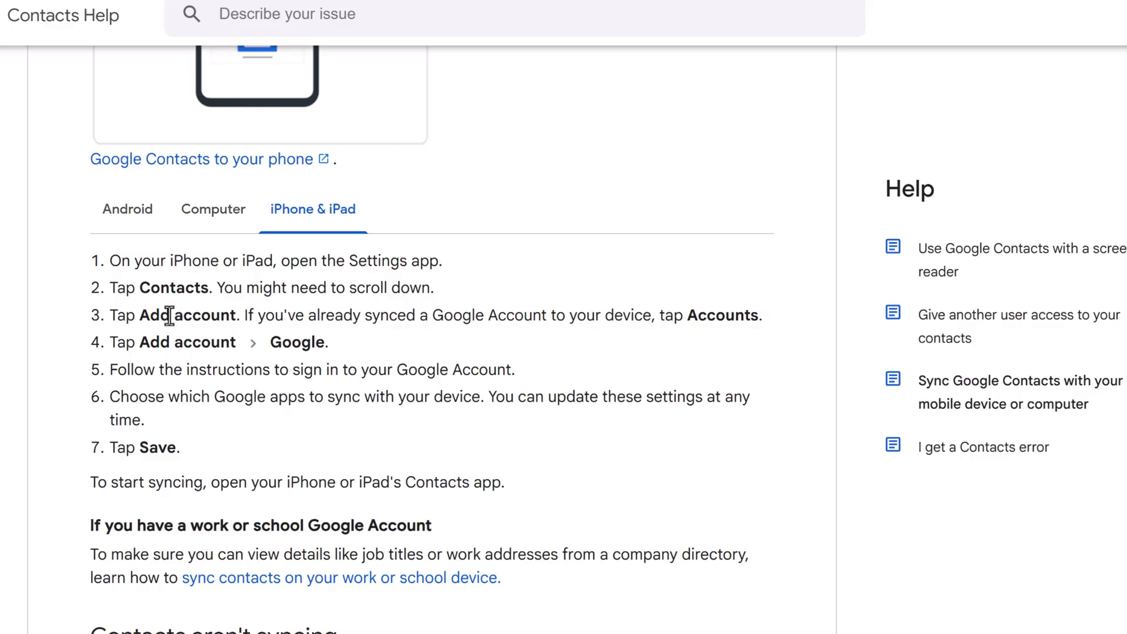
pyautogui.moveTo(457, 354)
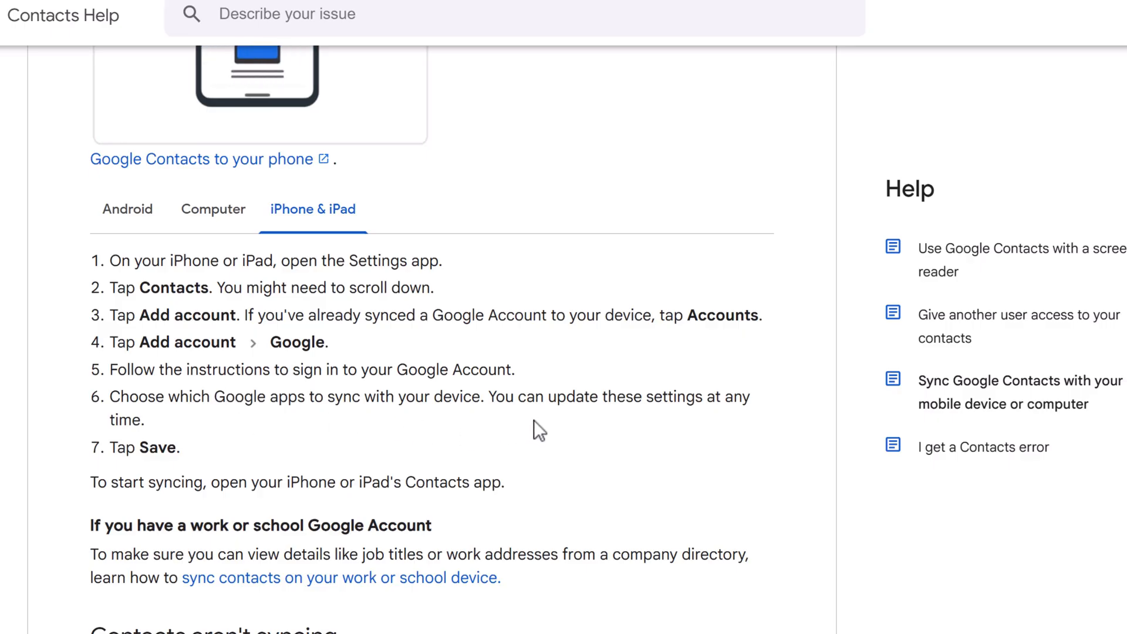
pyautogui.scroll(-3)
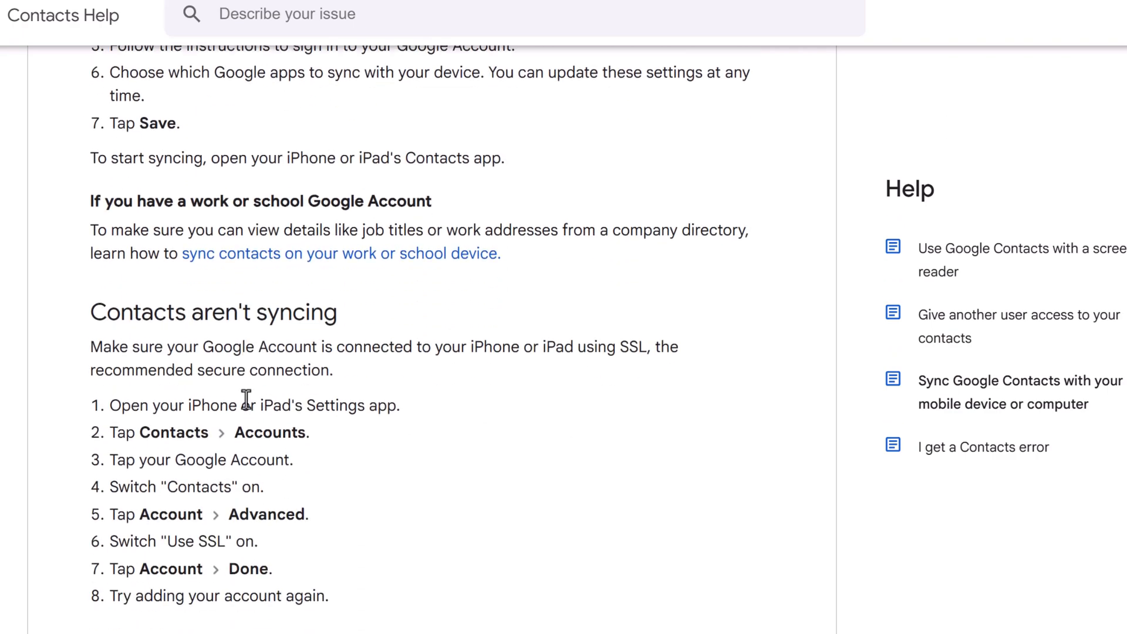
pyautogui.moveTo(239, 397)
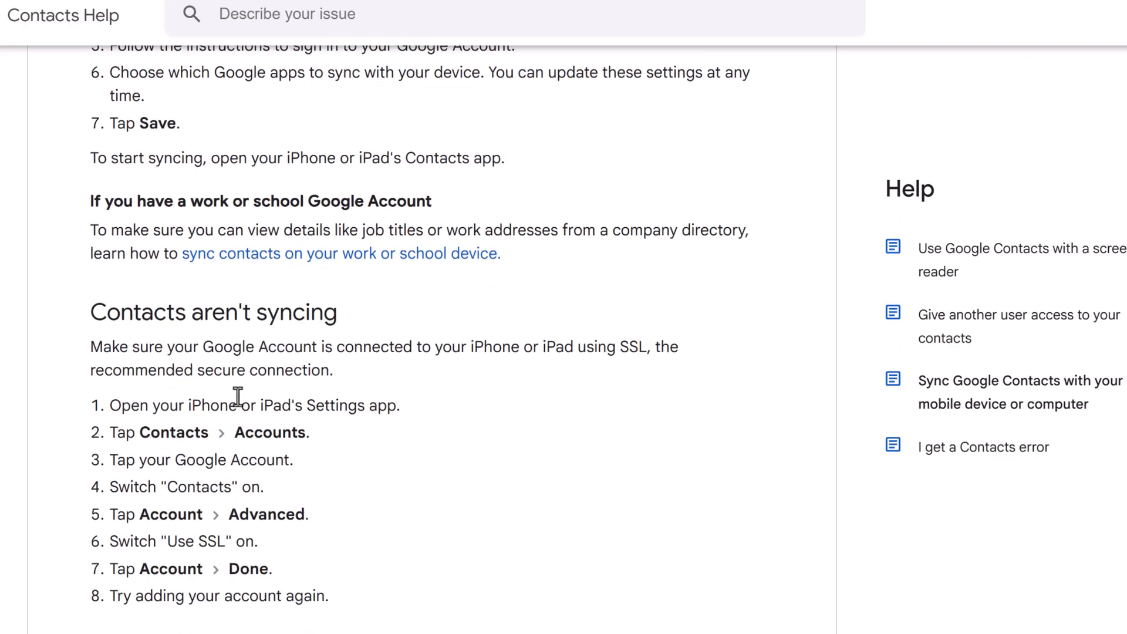
pyautogui.scroll(-3)
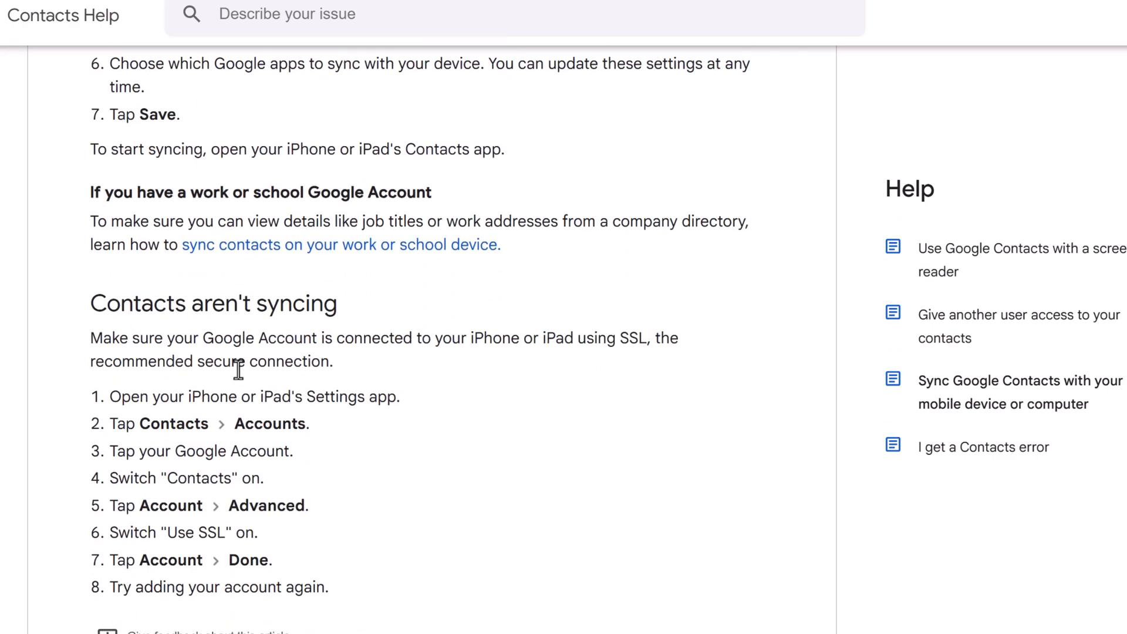
pyautogui.scroll(-3)
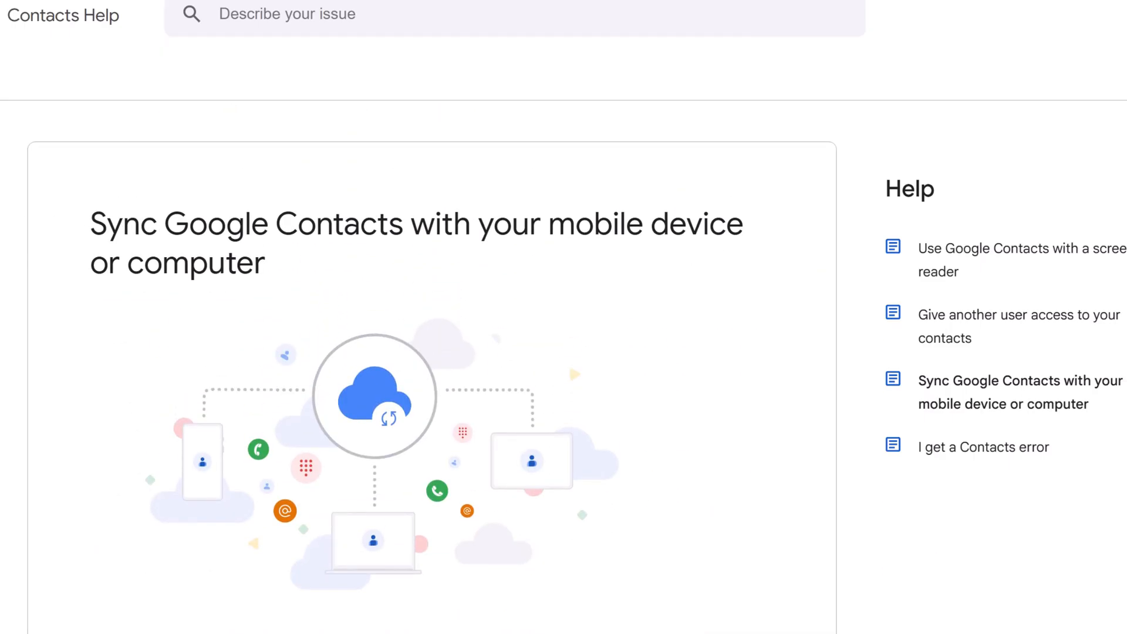
pyautogui.scroll(-3)
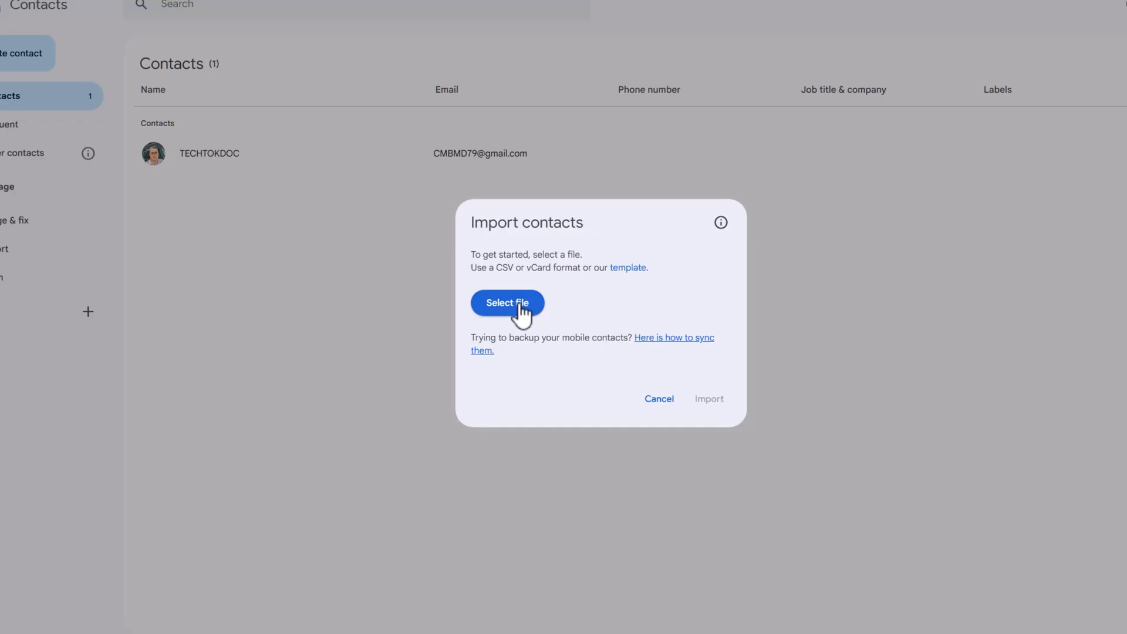
# Step: Upload sample_google_contacts.csv into the Import contacts dialog
pyautogui.click(506, 303)
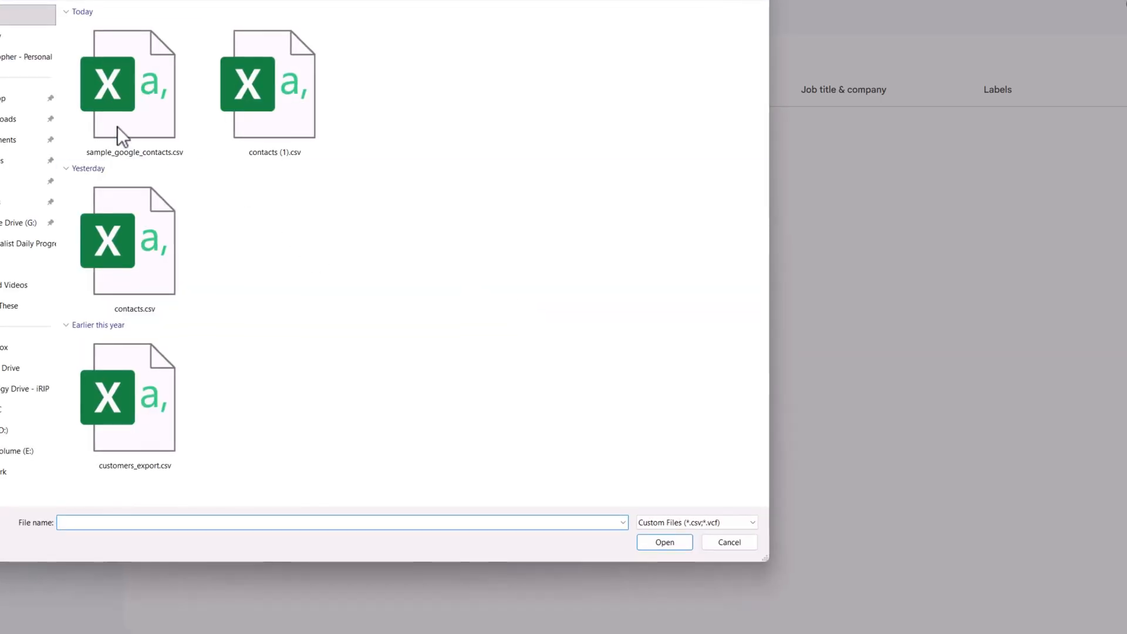
pyautogui.click(127, 86)
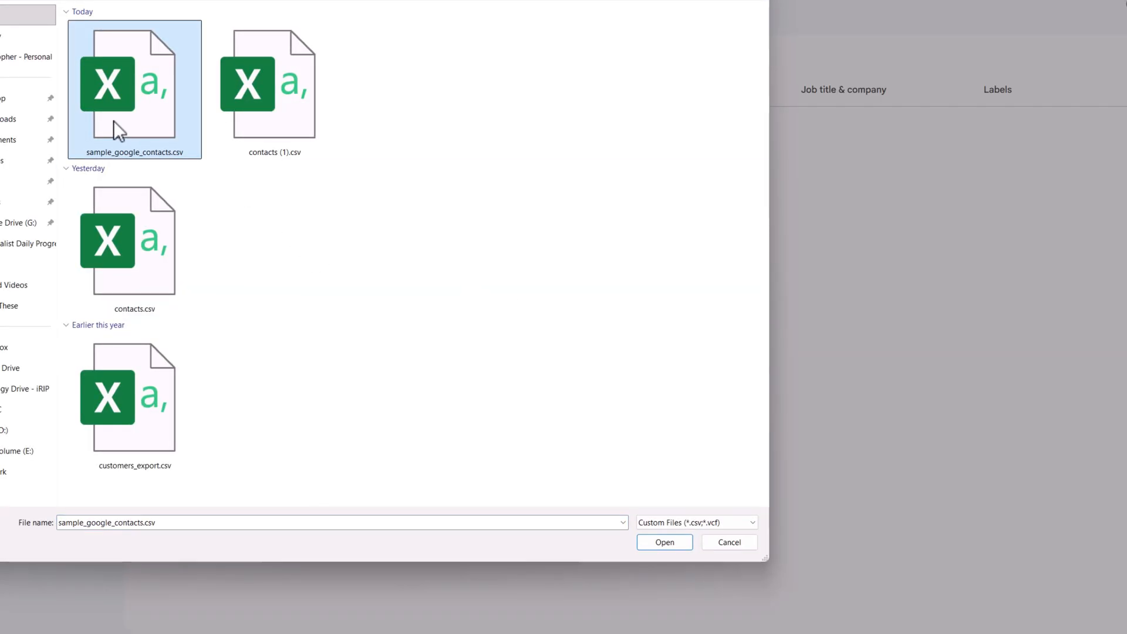
pyautogui.click(663, 542)
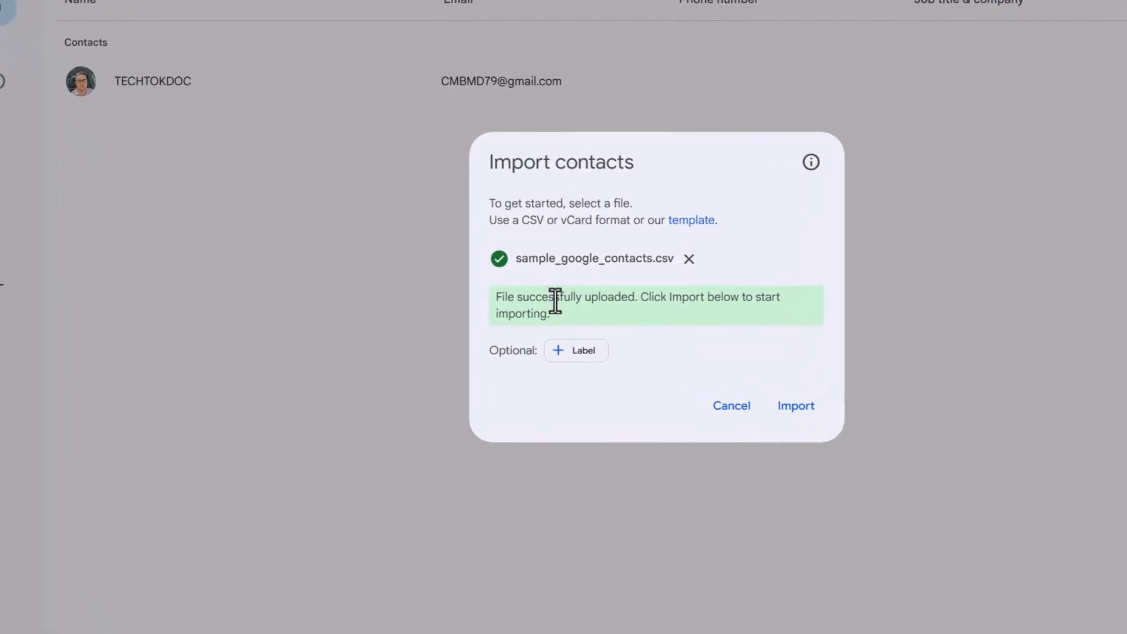
pyautogui.moveTo(638, 302)
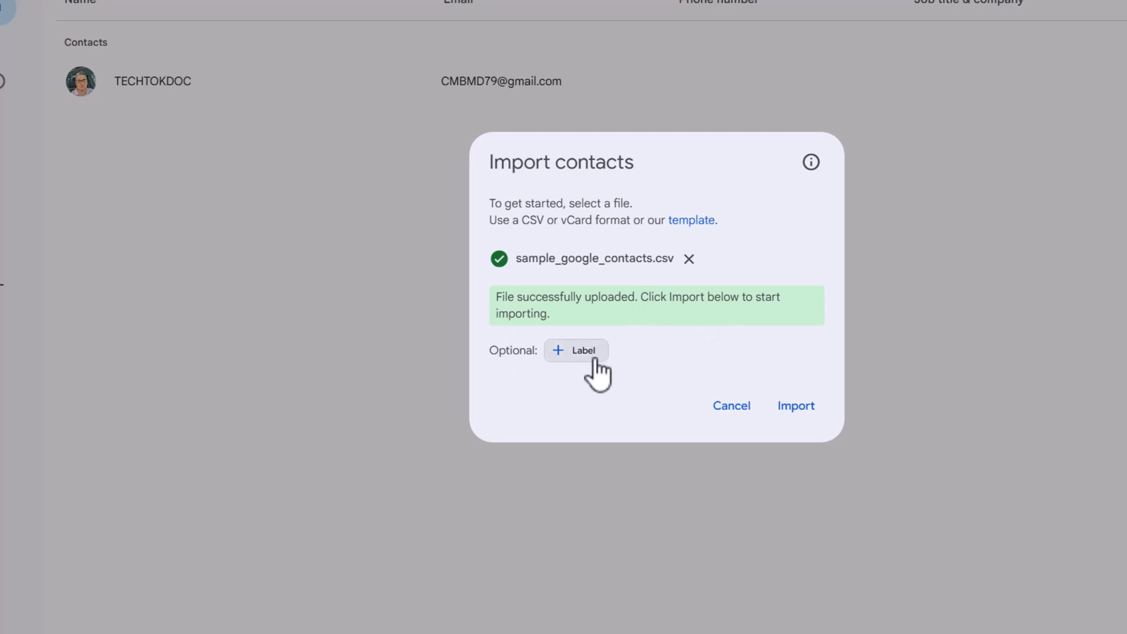
pyautogui.moveTo(597, 399)
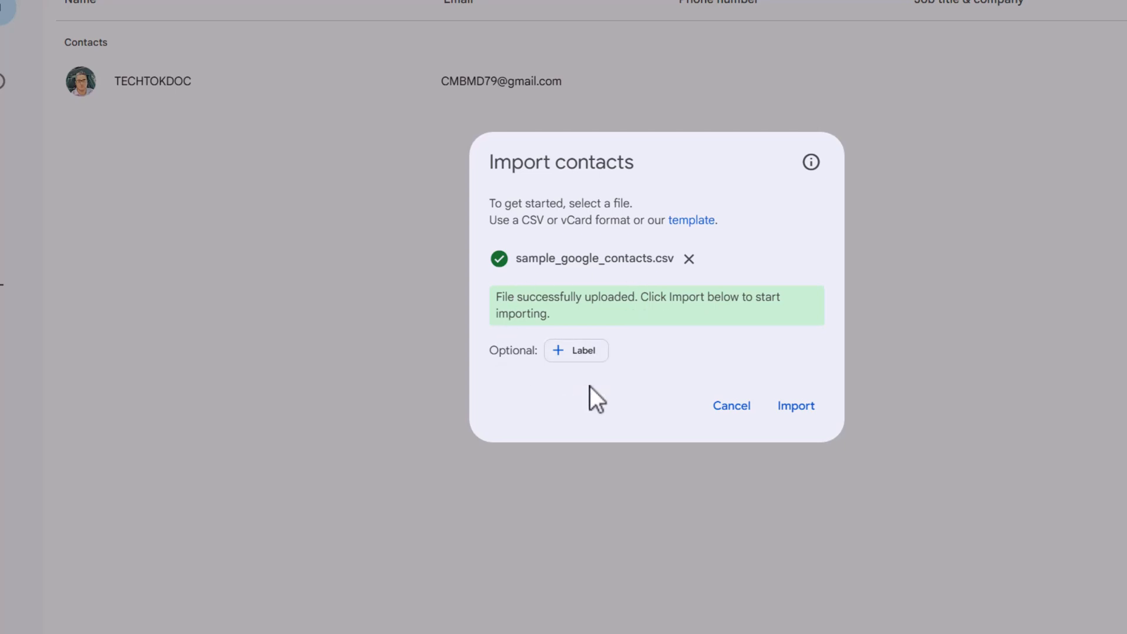
# Step: Create the label 'Doctors, APP's, Staff' and attach it to the CSV import
pyautogui.click(575, 350)
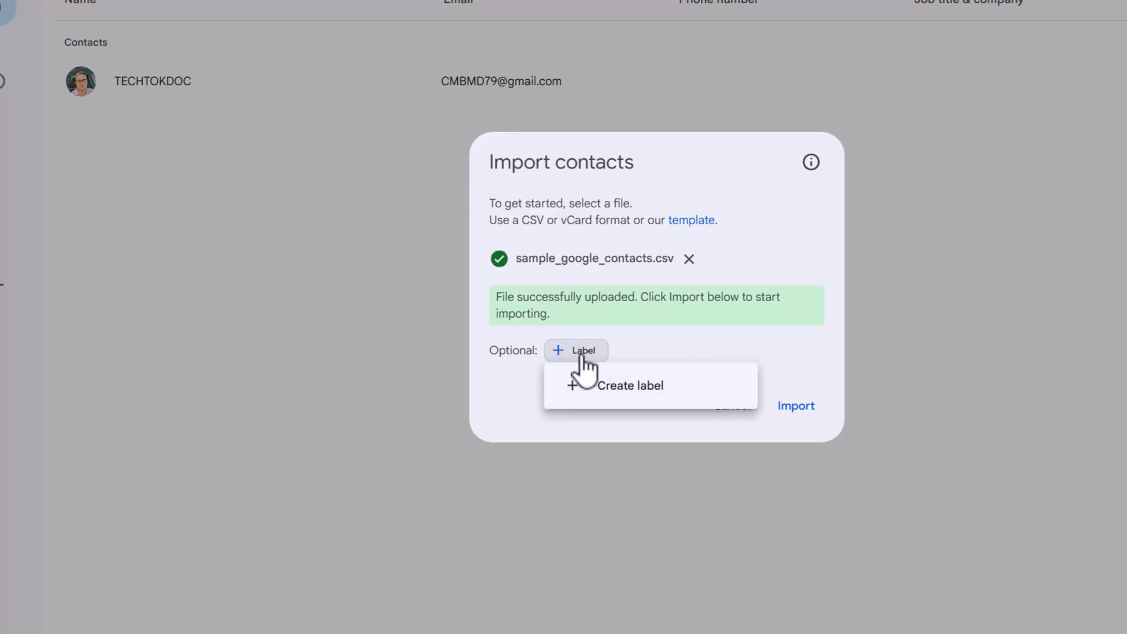
pyautogui.click(630, 385)
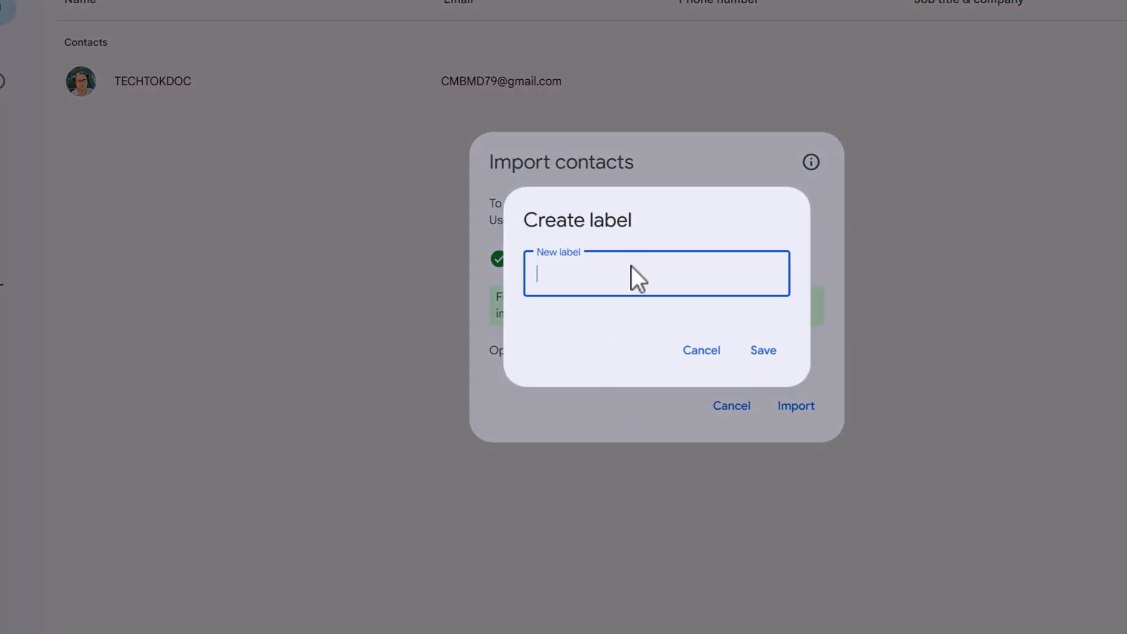
pyautogui.write('Doctors')
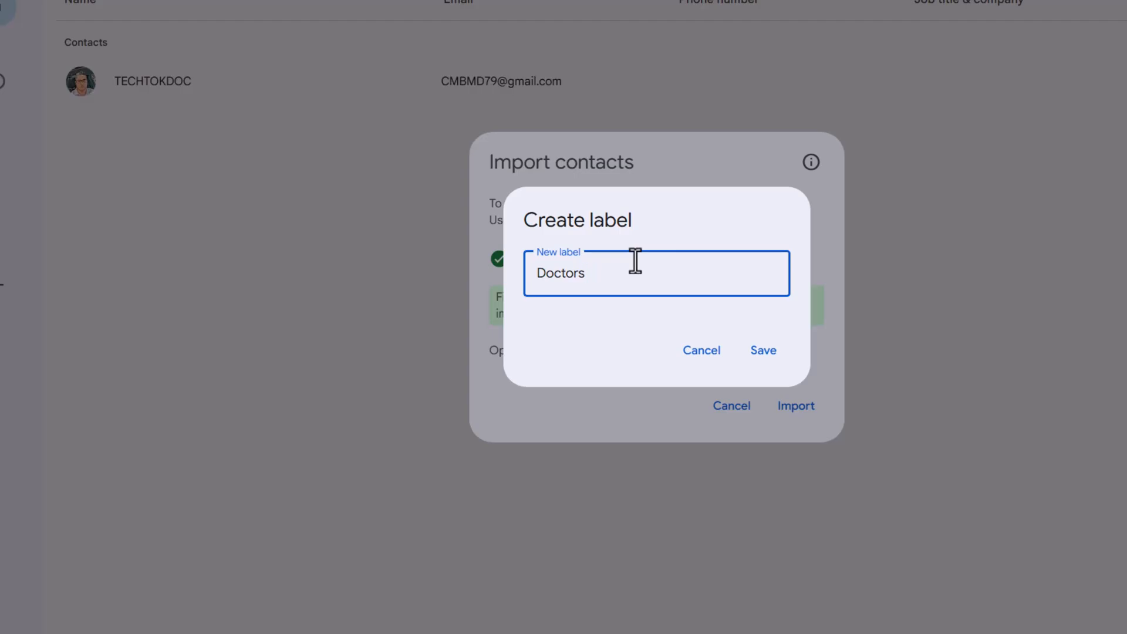
pyautogui.write(", APP's, Staff")
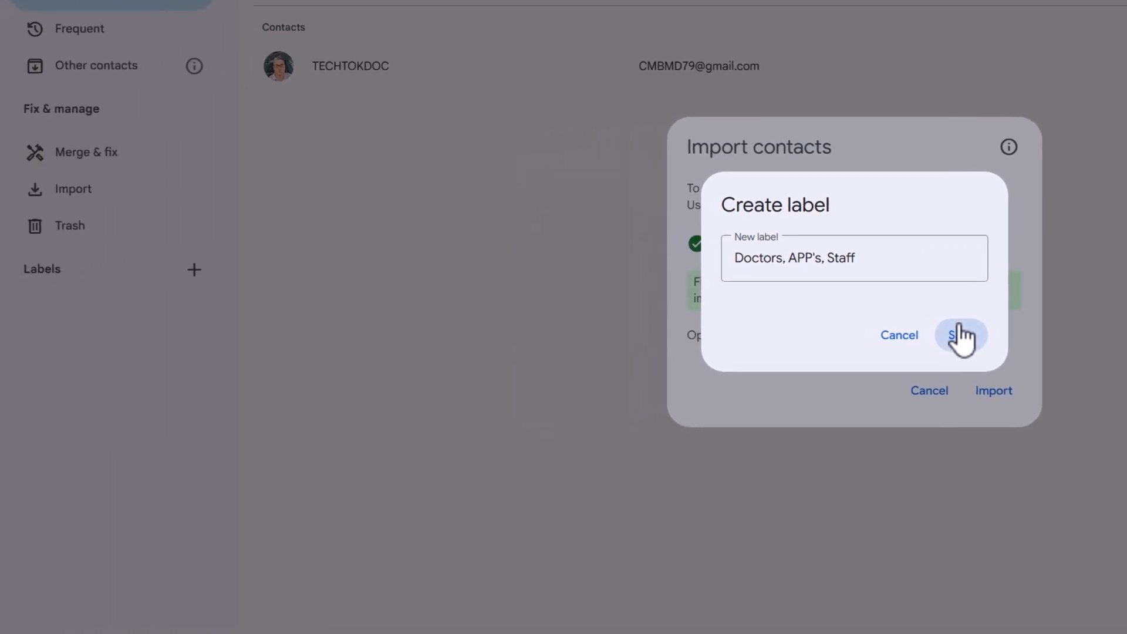
pyautogui.click(961, 335)
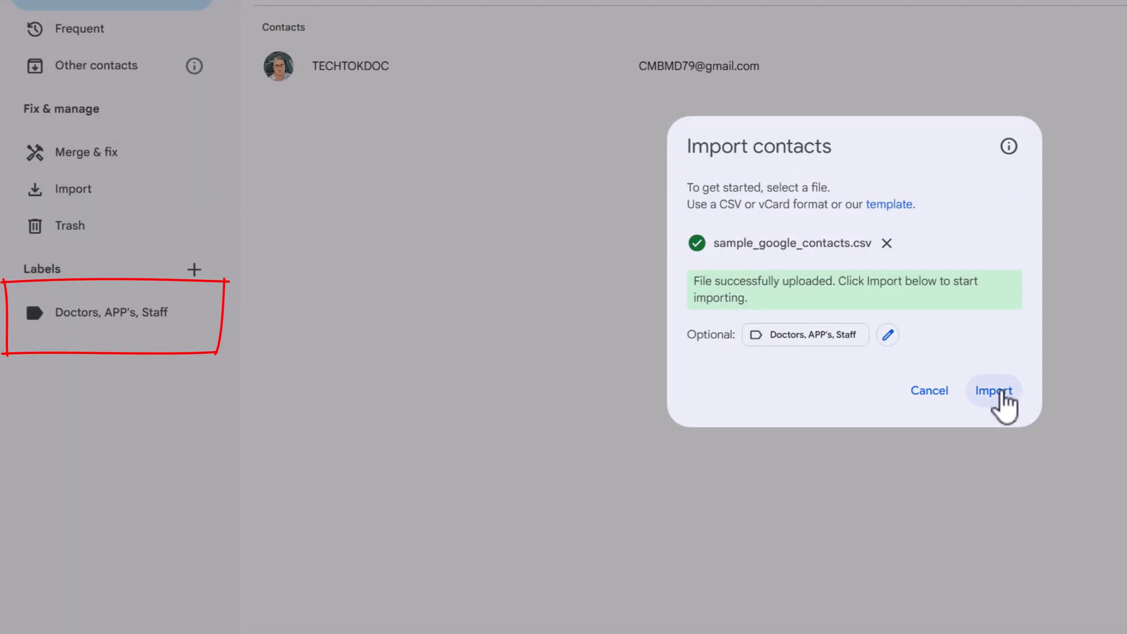
# Step: Import the five contacts and view them under the Doctors, APP's, Staff label
pyautogui.click(993, 390)
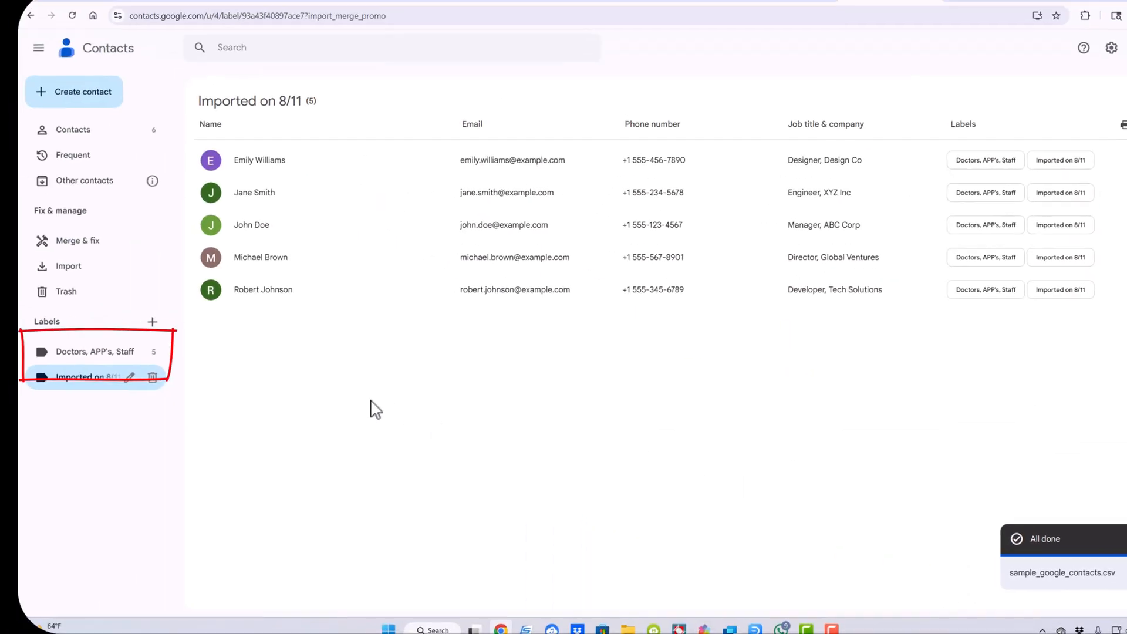
pyautogui.moveTo(399, 183)
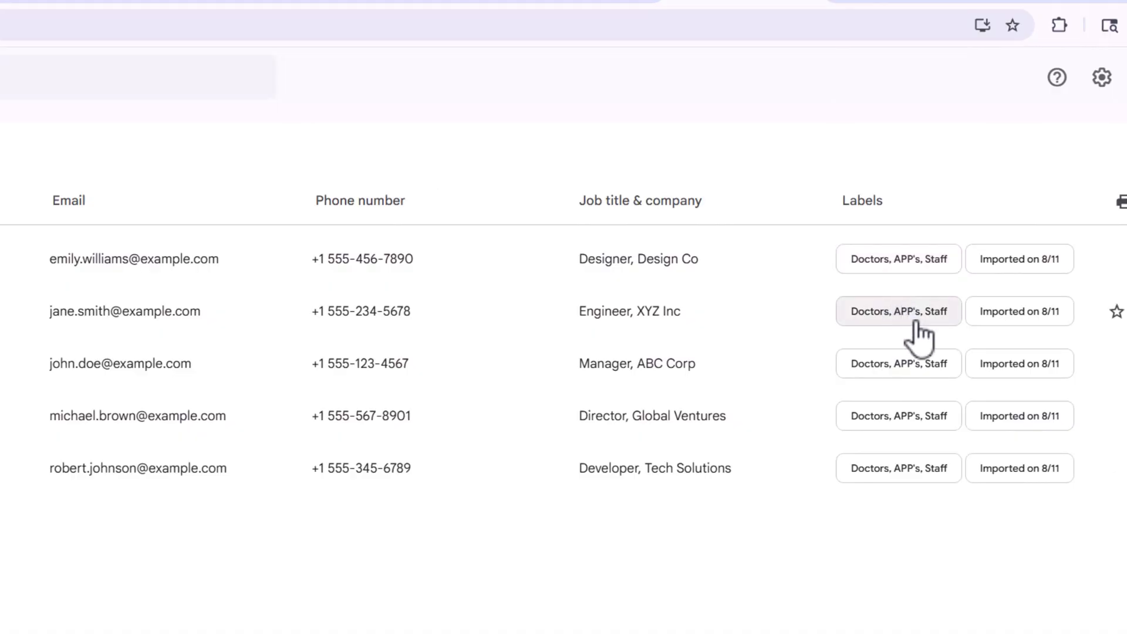
pyautogui.moveTo(1020, 259)
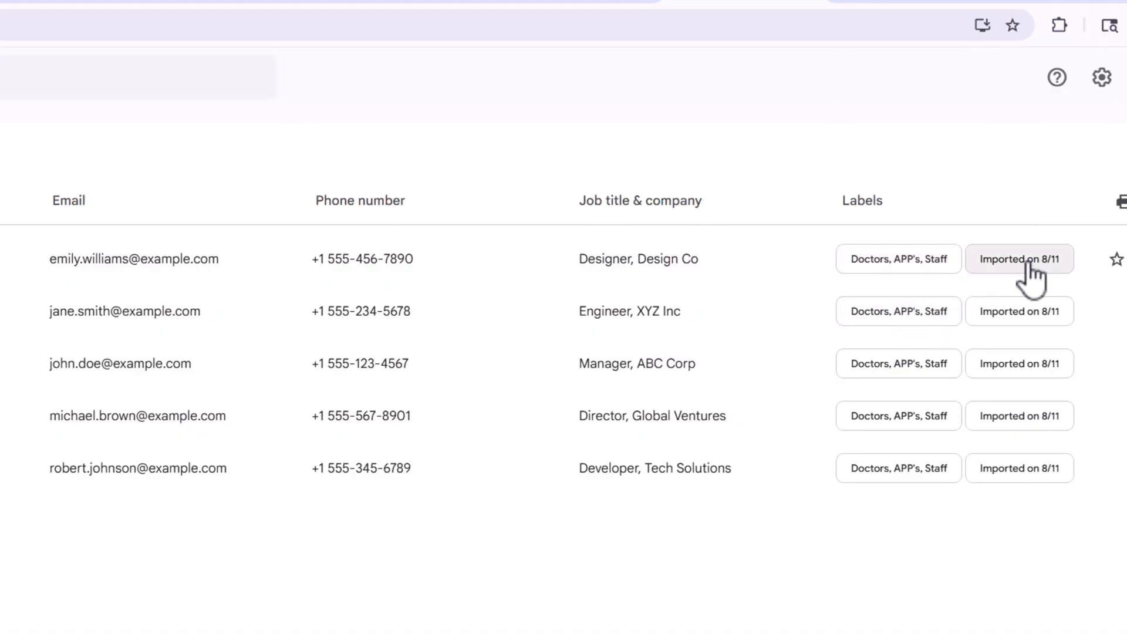
pyautogui.click(1019, 259)
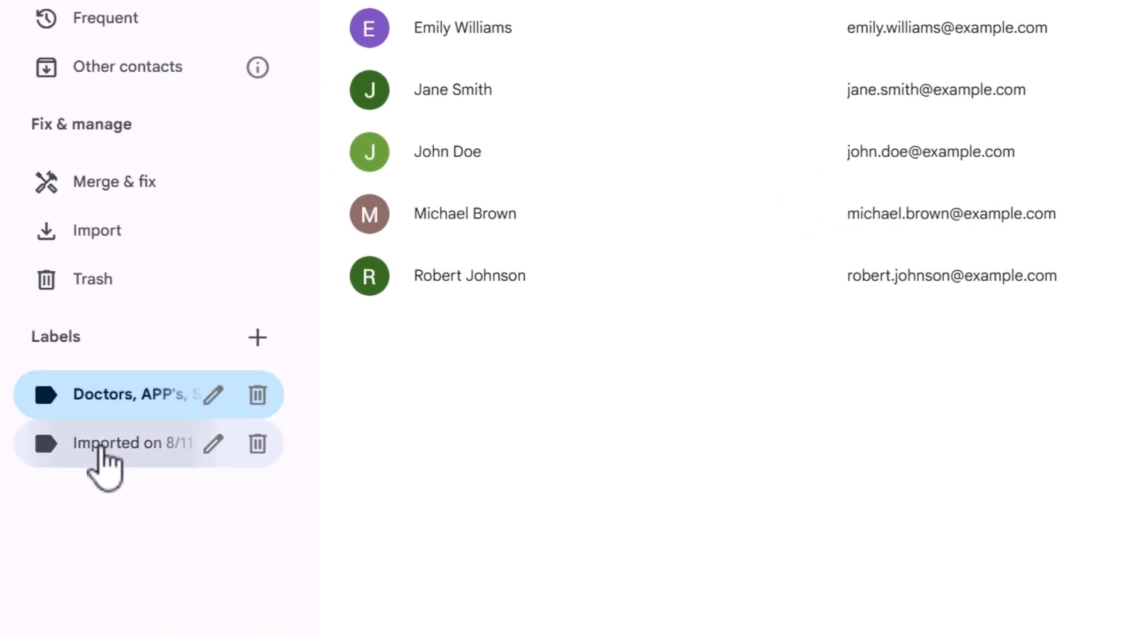
# Step: Delete the 'Imported on 8/11' label while keeping all its contacts
pyautogui.click(128, 442)
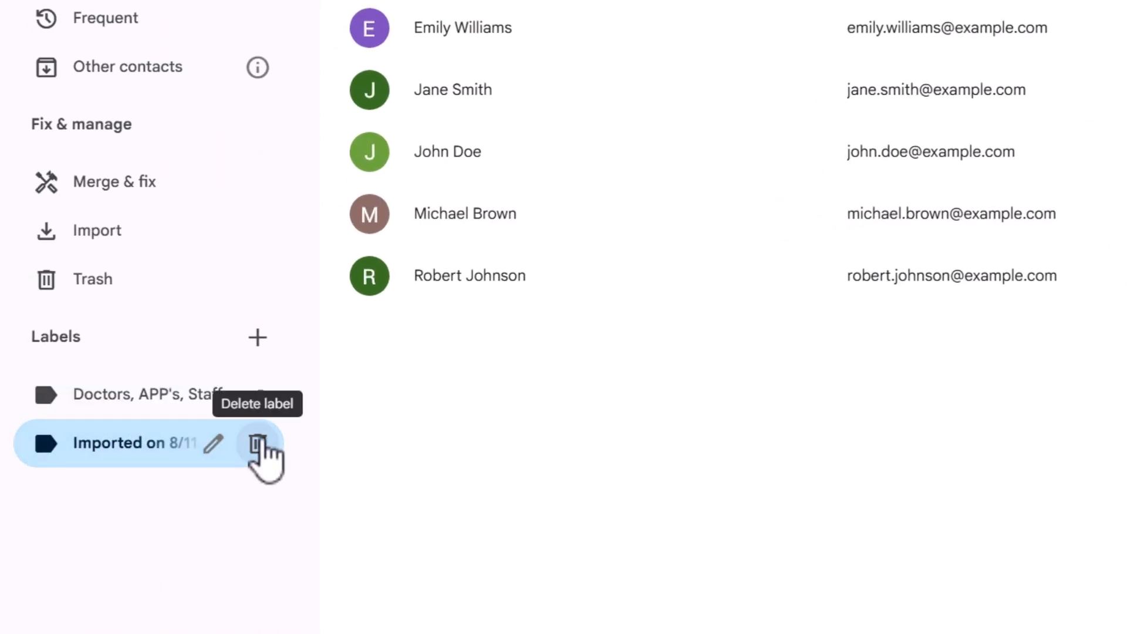
pyautogui.click(257, 443)
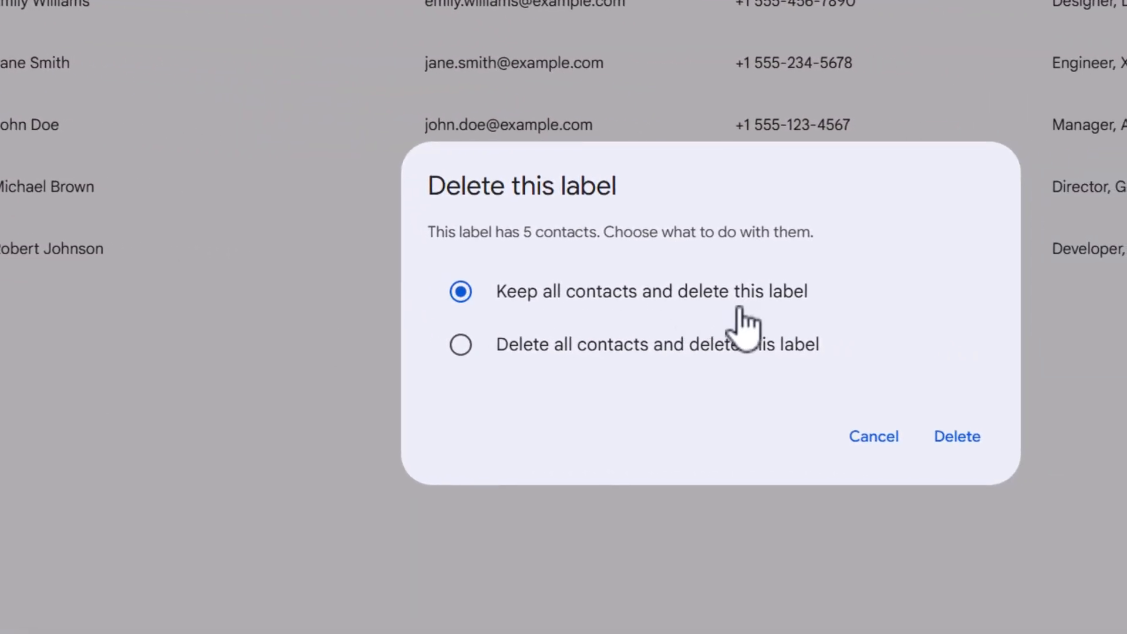
pyautogui.click(956, 436)
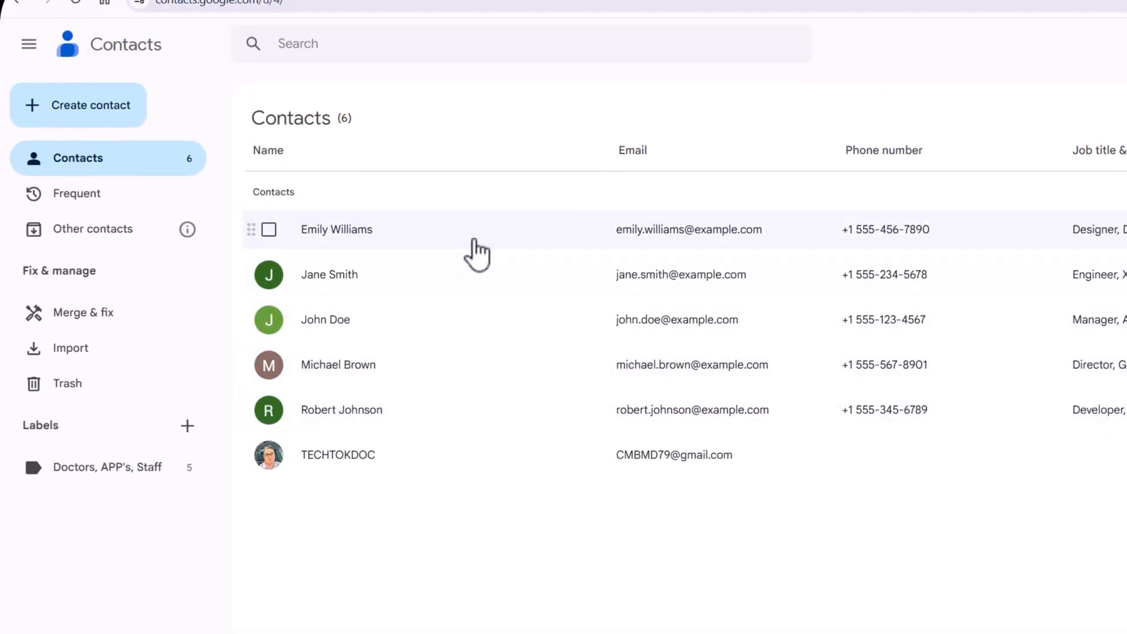
pyautogui.click(336, 230)
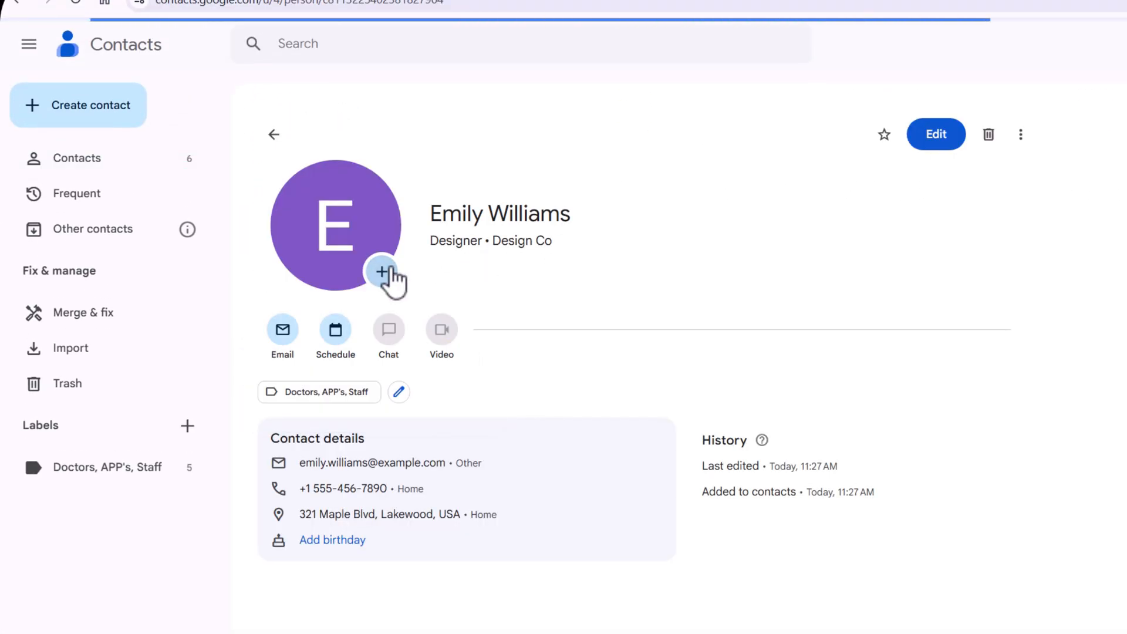
pyautogui.click(382, 272)
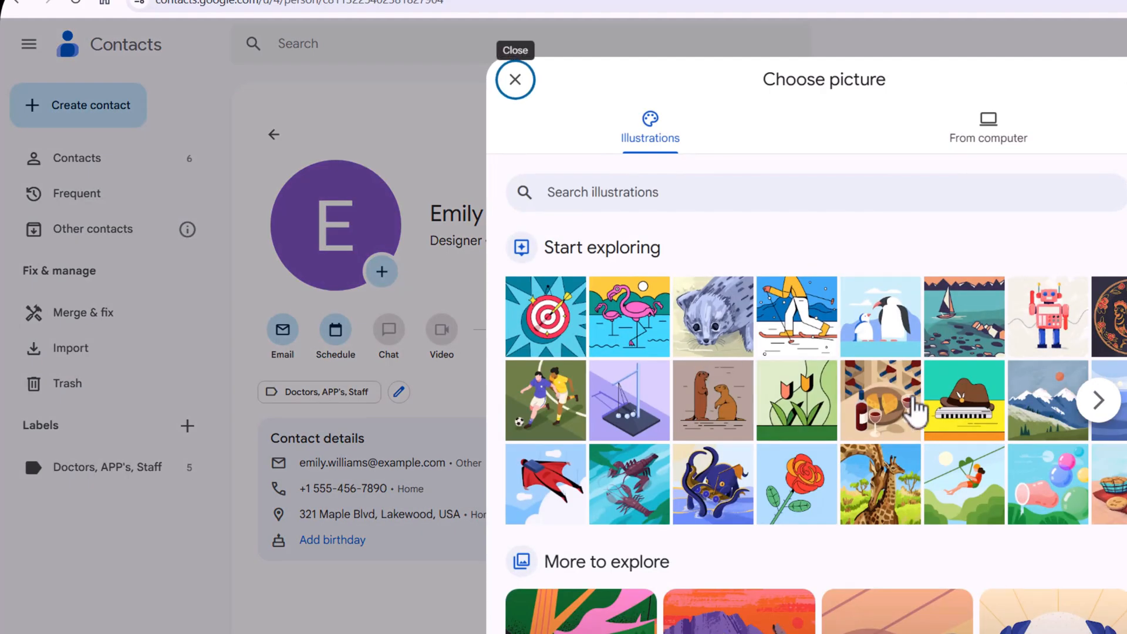
pyautogui.click(988, 128)
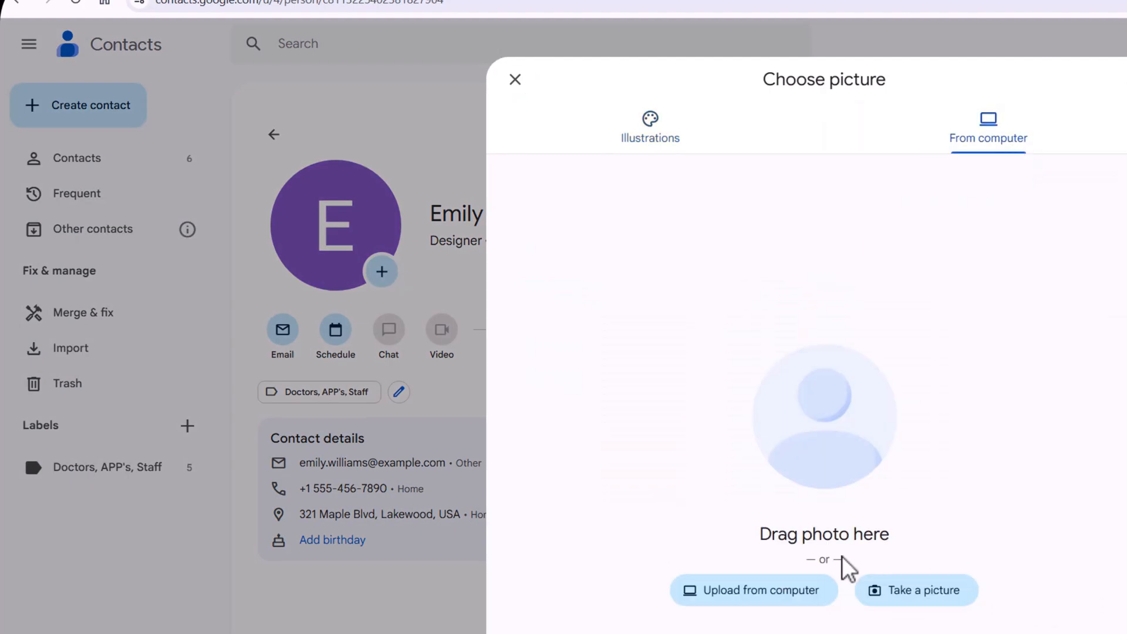
pyautogui.click(753, 590)
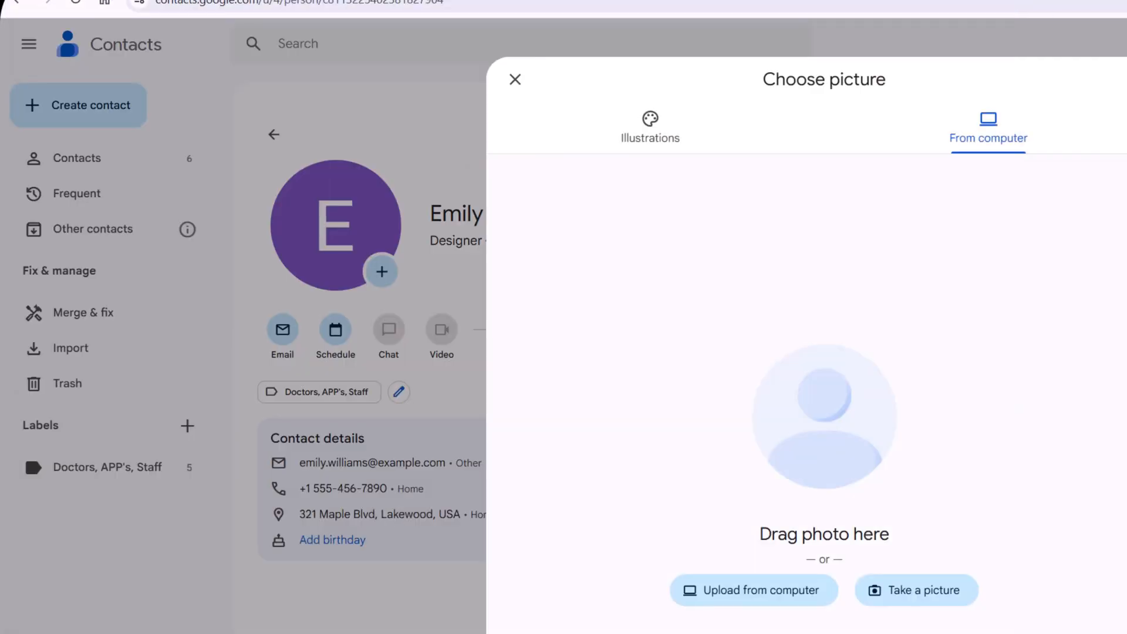
pyautogui.click(515, 80)
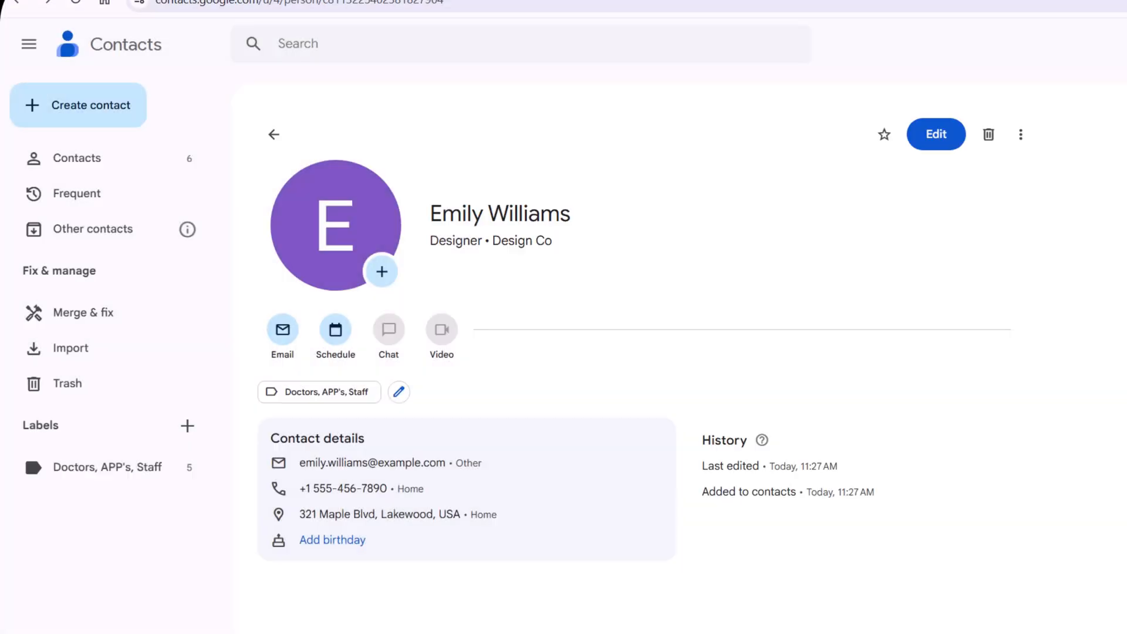
pyautogui.moveTo(599, 327)
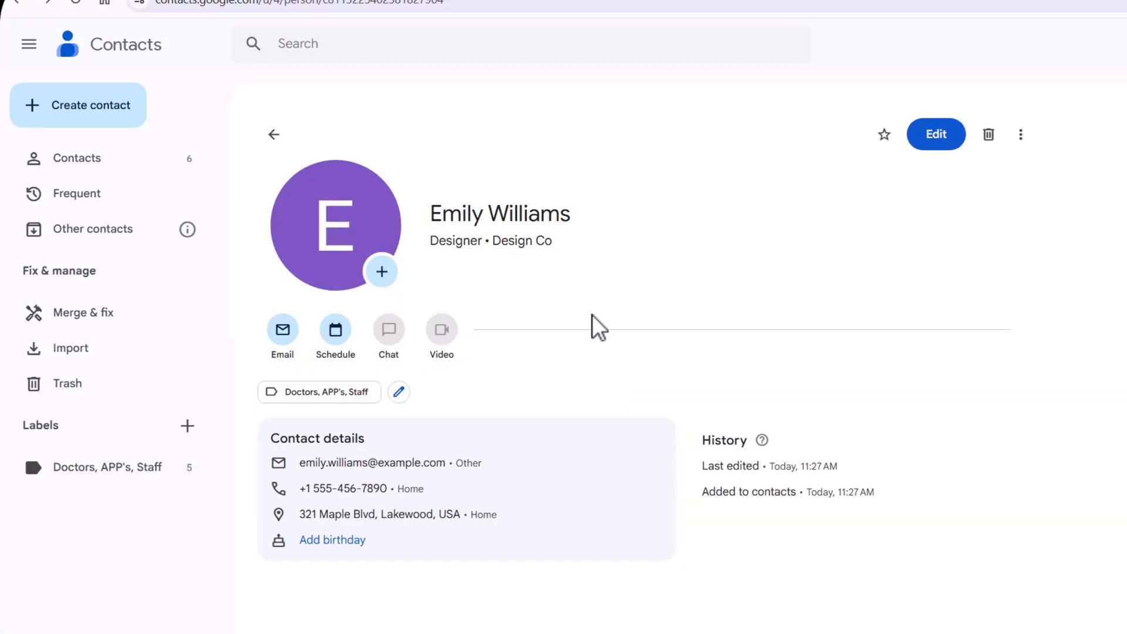
pyautogui.moveTo(532, 366)
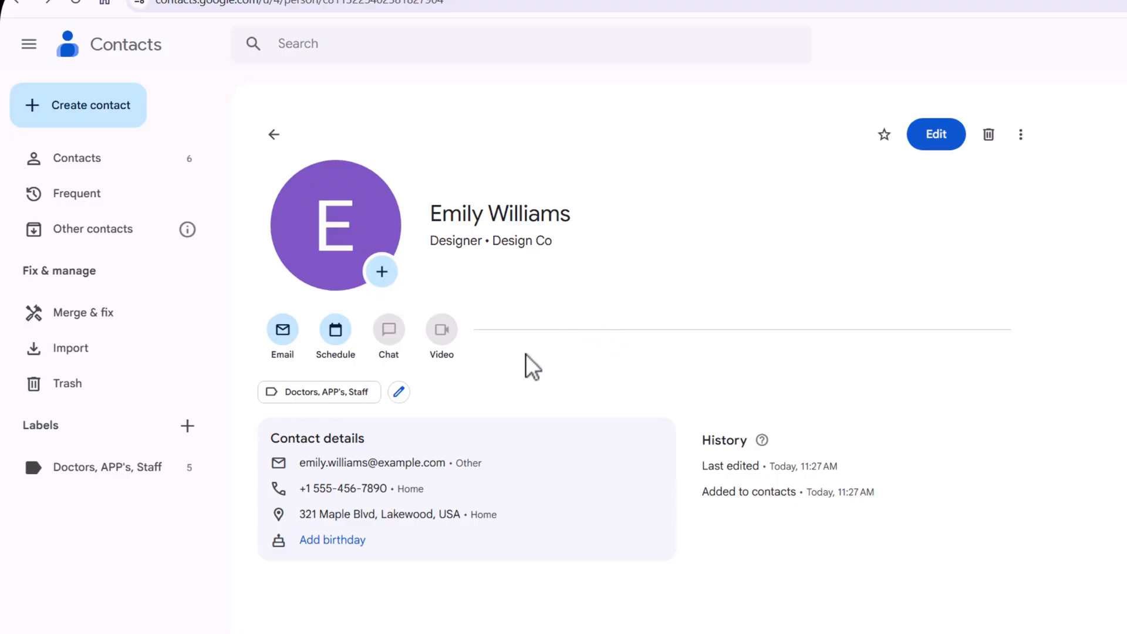
pyautogui.moveTo(505, 430)
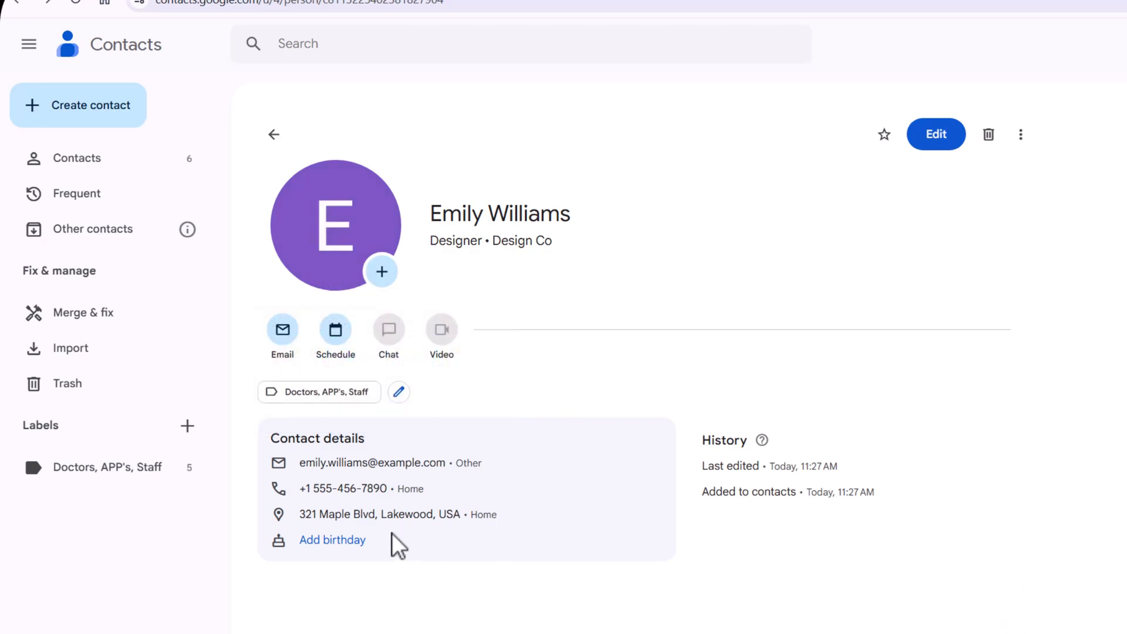
pyautogui.moveTo(398, 392)
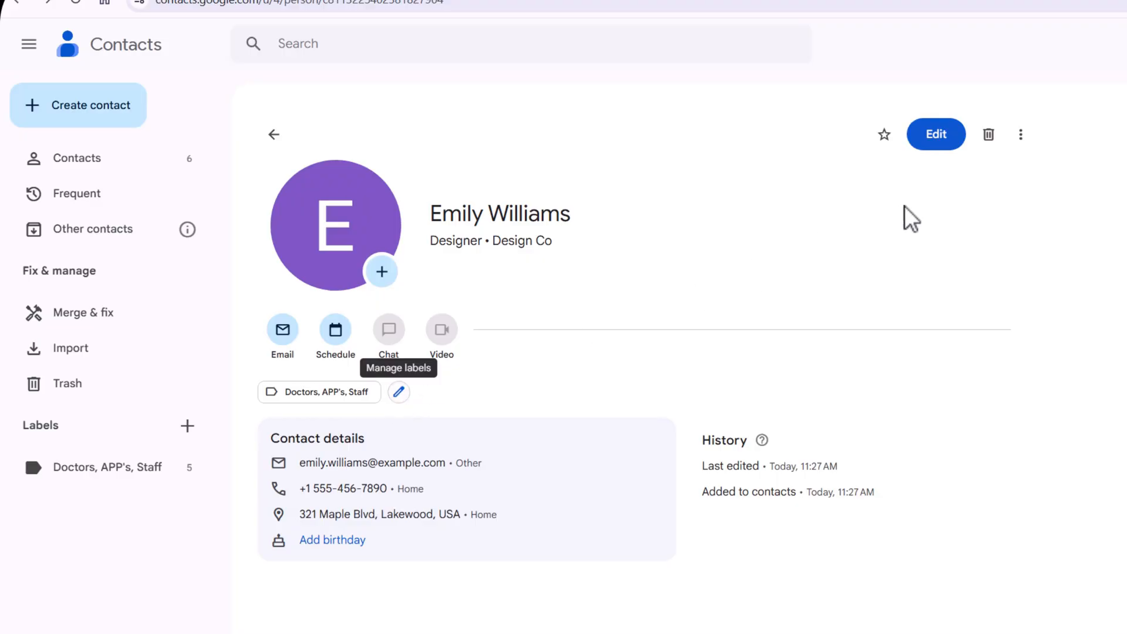
pyautogui.click(935, 134)
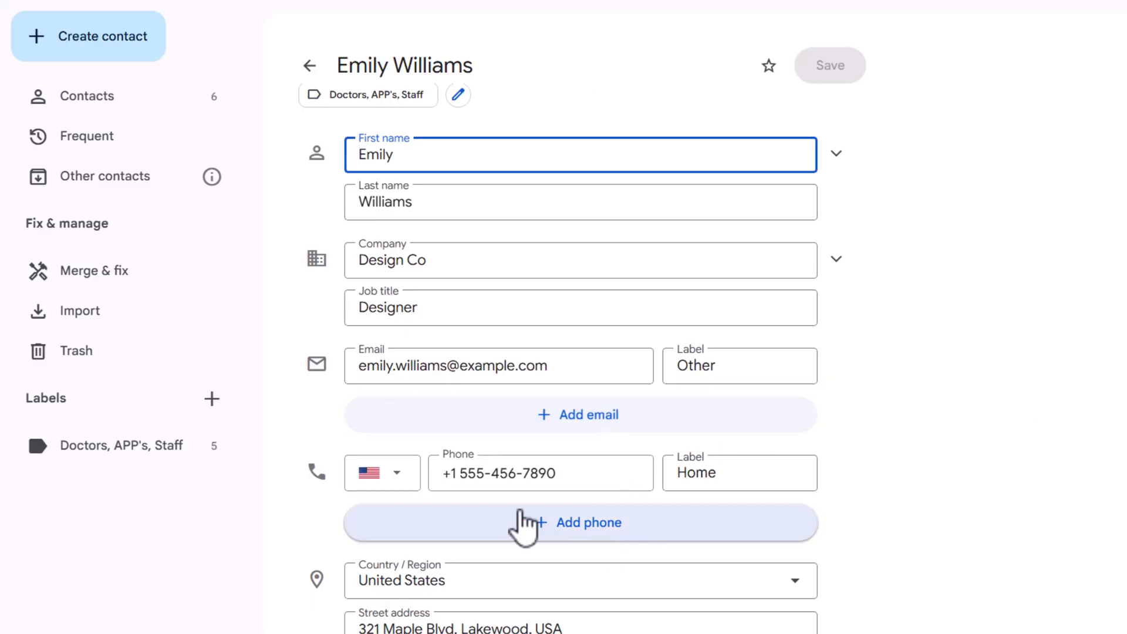
pyautogui.scroll(-3)
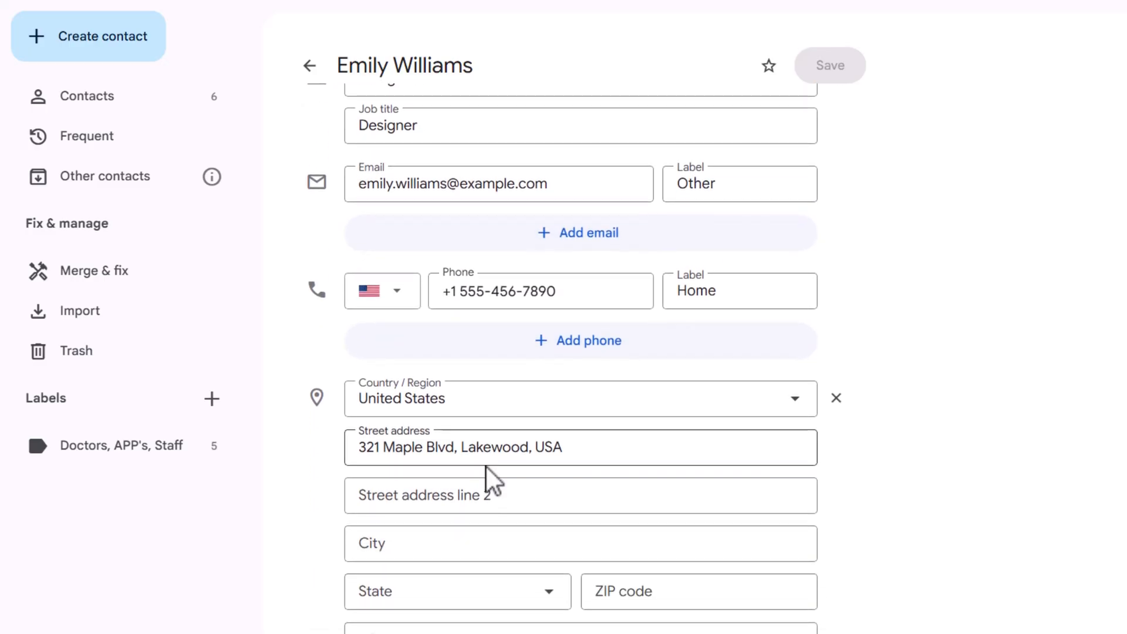
pyautogui.scroll(-3)
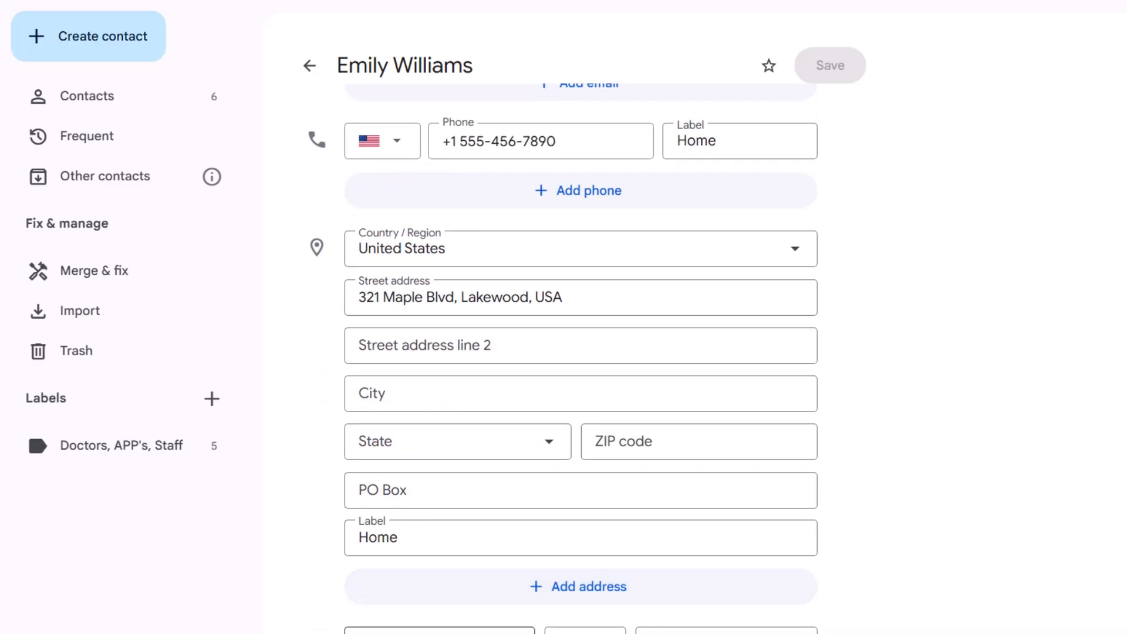
pyautogui.scroll(-3)
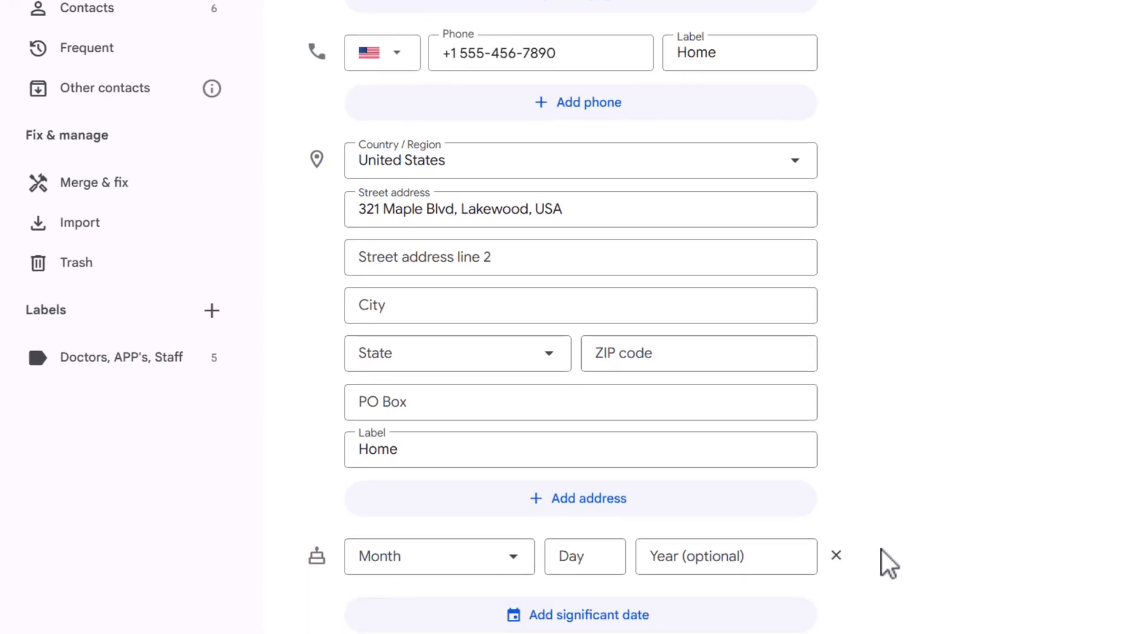
pyautogui.scroll(-3)
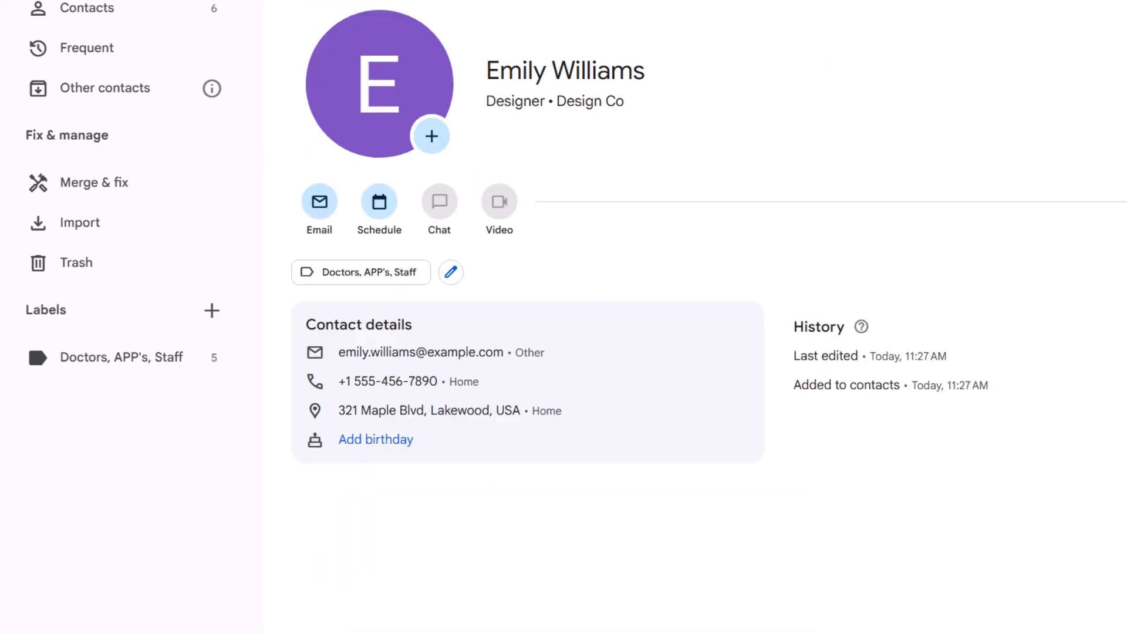
pyautogui.moveTo(1116, 253)
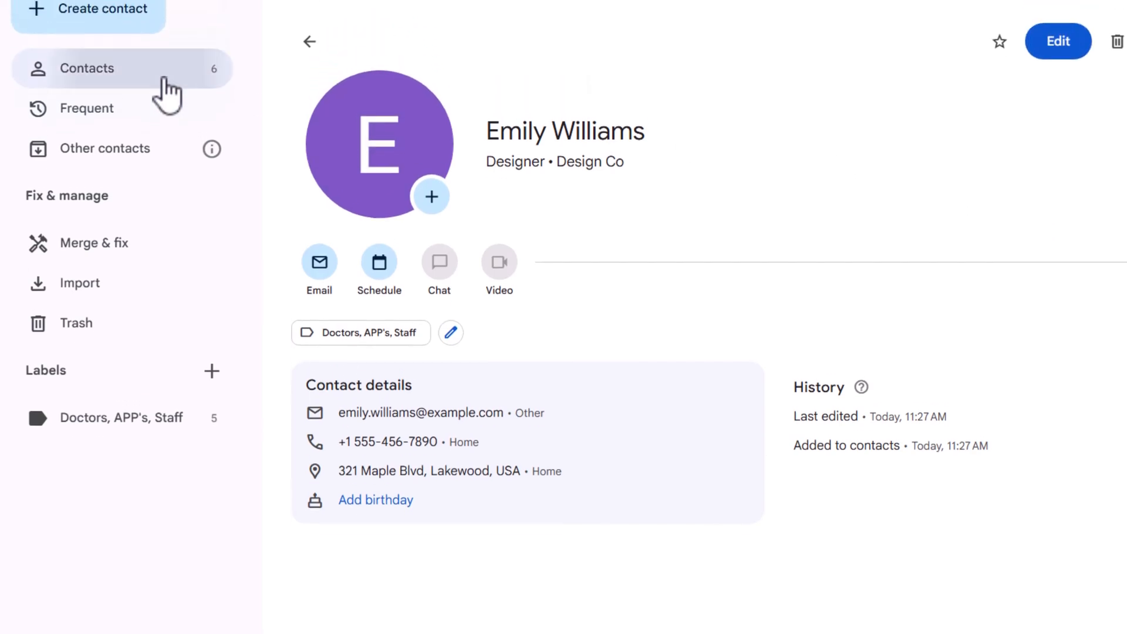
# Step: Go back to all contacts, then filter to the Doctors, APP's, Staff label's five contacts
pyautogui.click(88, 68)
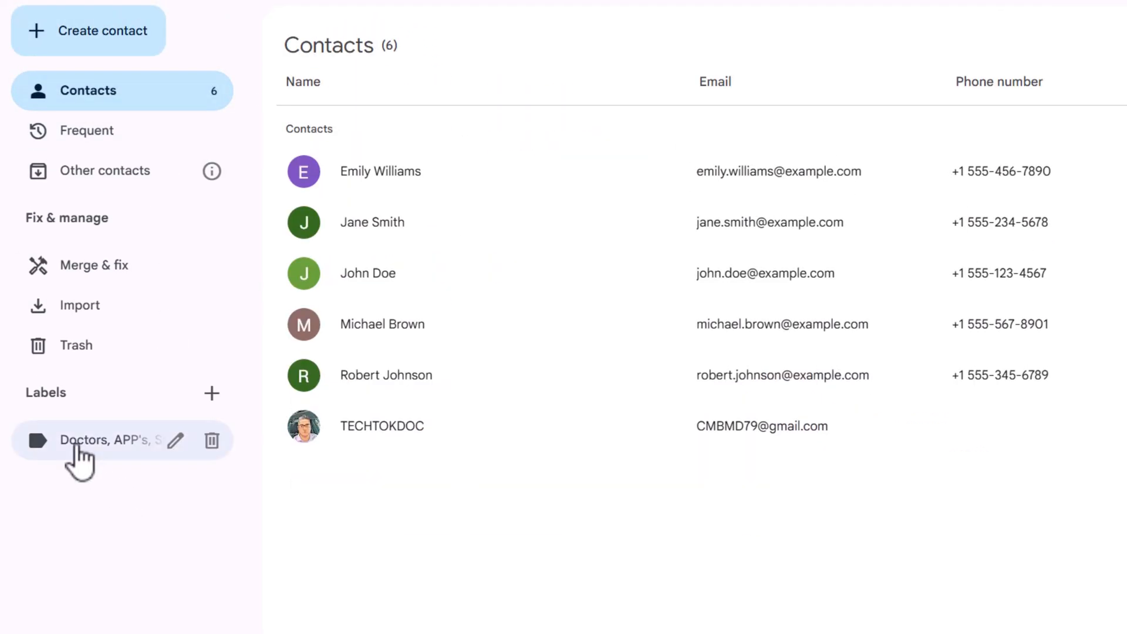
pyautogui.click(93, 440)
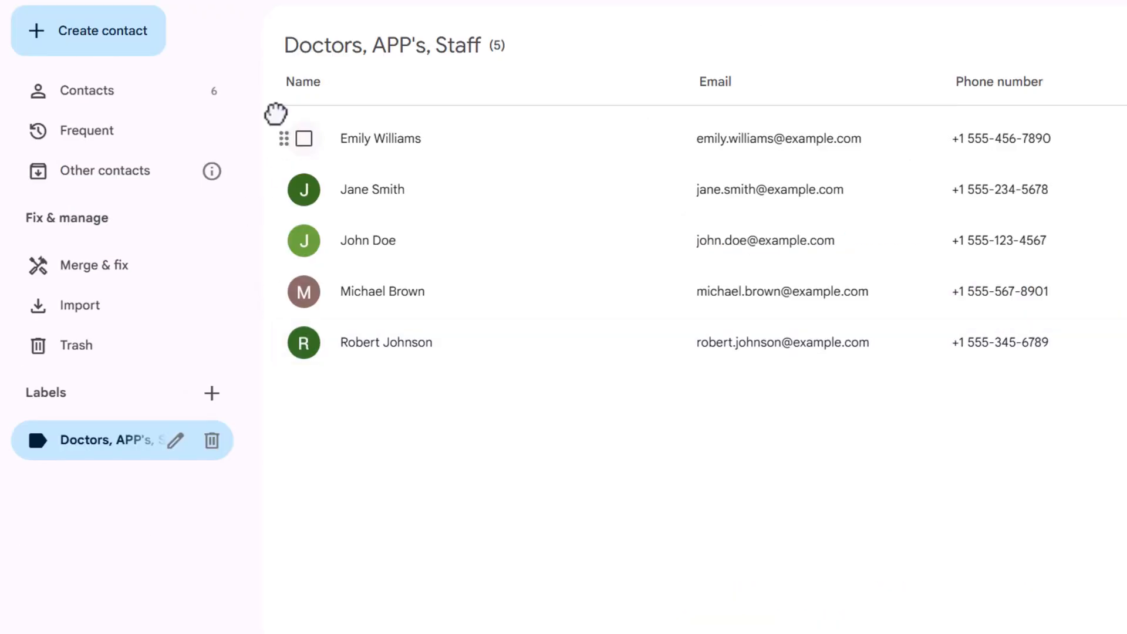
# Step: Import sample_google_contacts_2.csv, assigning it to a newly created 'Family' label
pyautogui.click(80, 304)
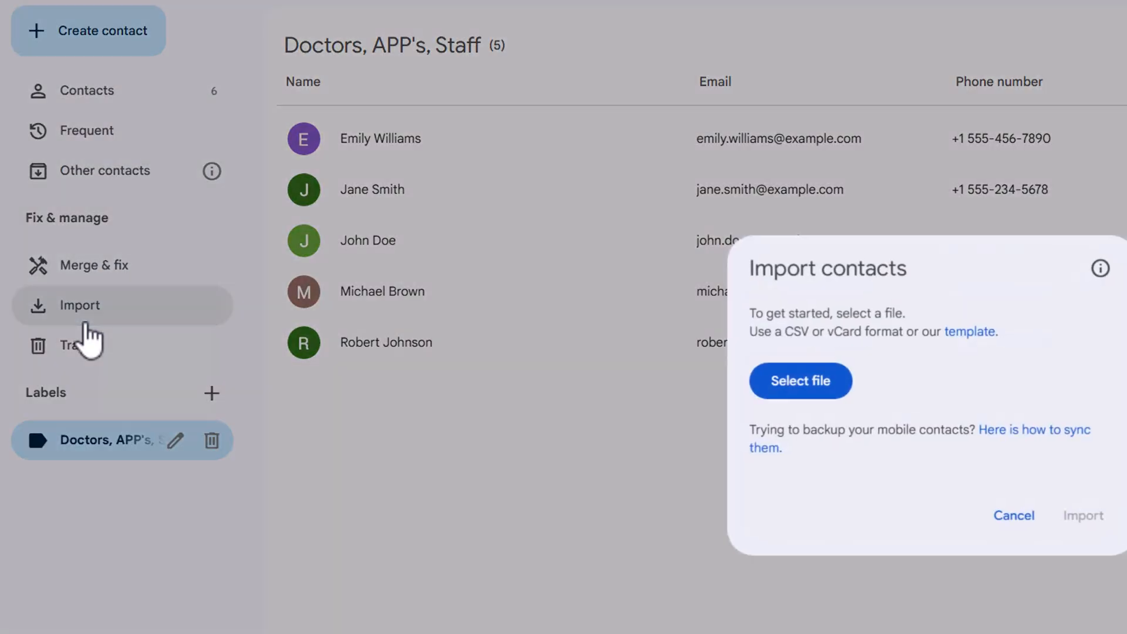
pyautogui.click(800, 380)
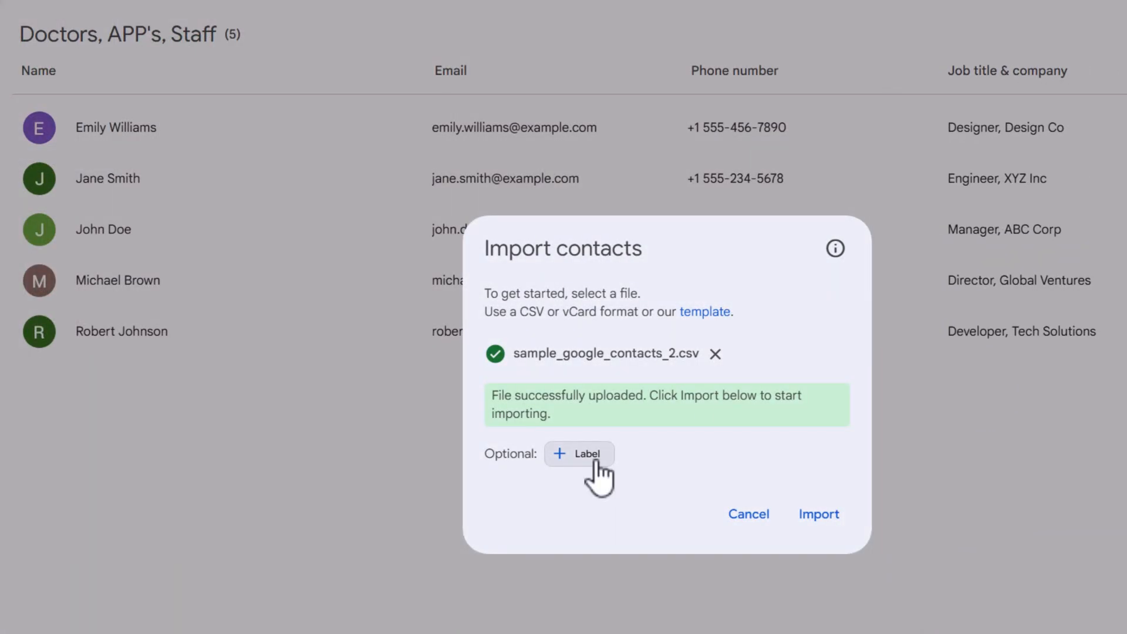
pyautogui.click(578, 453)
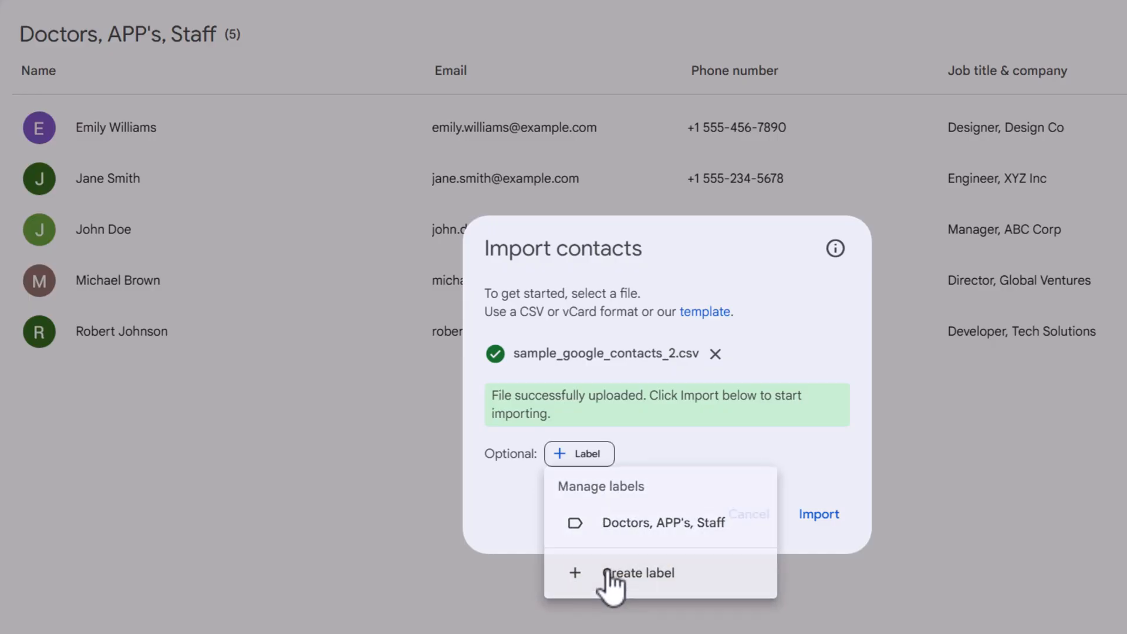
pyautogui.click(638, 573)
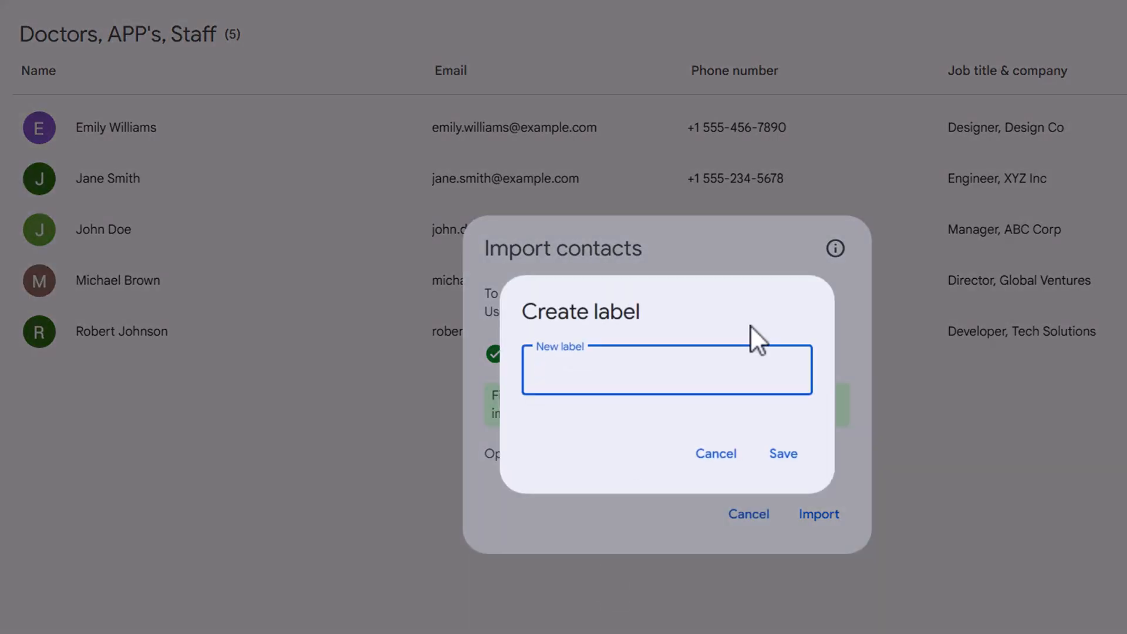
pyautogui.write('Family')
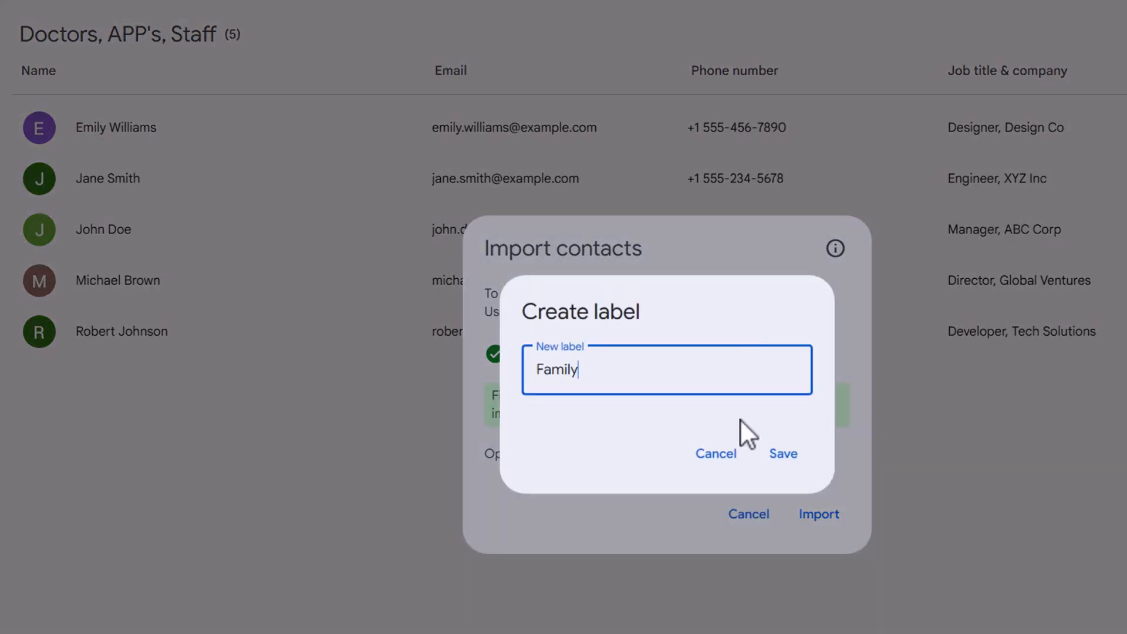
pyautogui.click(782, 453)
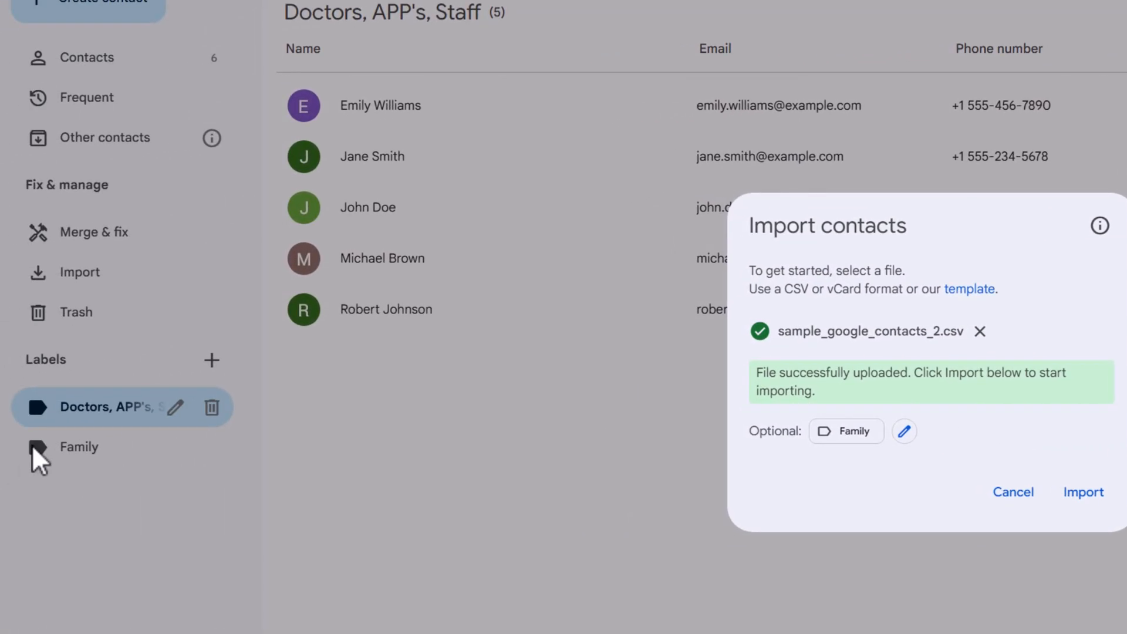
pyautogui.moveTo(72, 467)
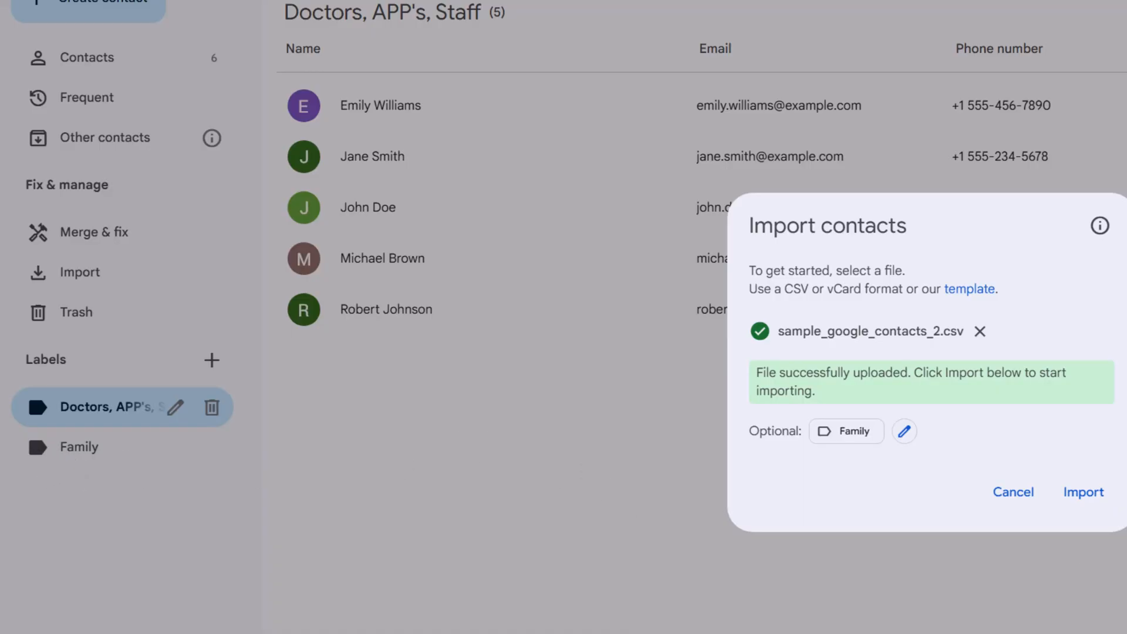
pyautogui.click(1082, 492)
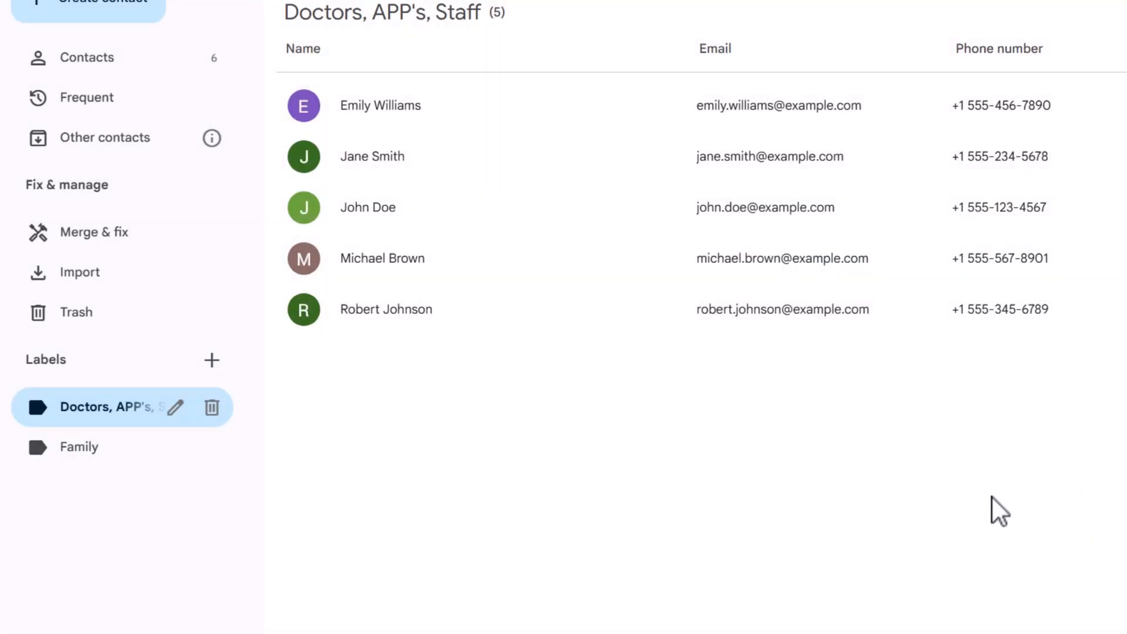
# Step: Check the Family, Doctors, APP's, Staff and Imported on 8/11 labels, then delete Imported on 8/11
pyautogui.click(104, 486)
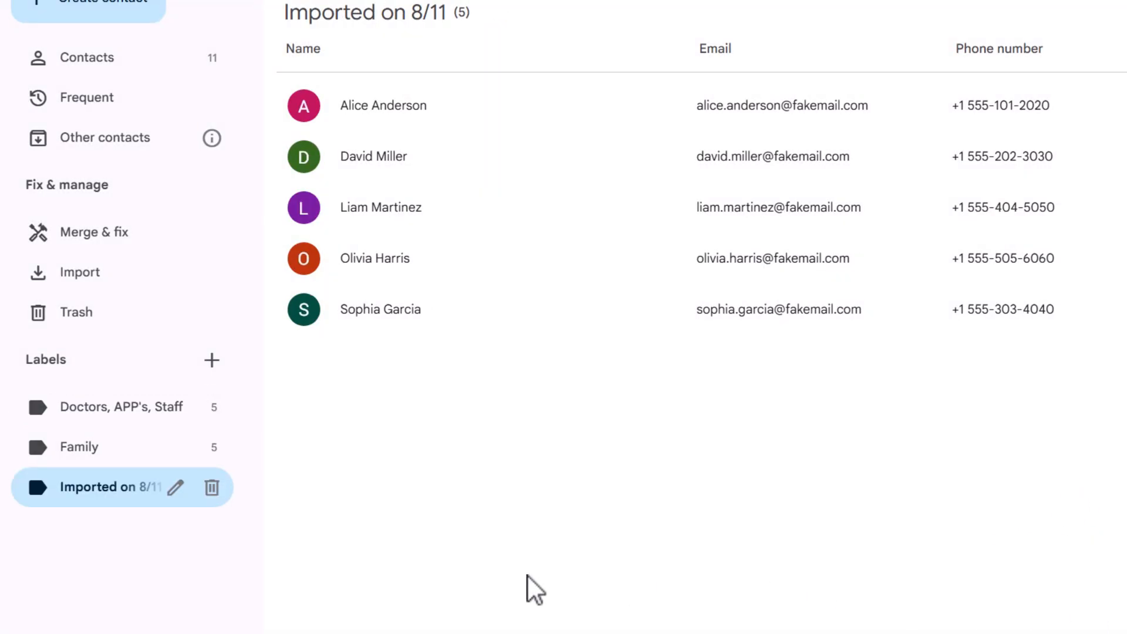
pyautogui.click(79, 446)
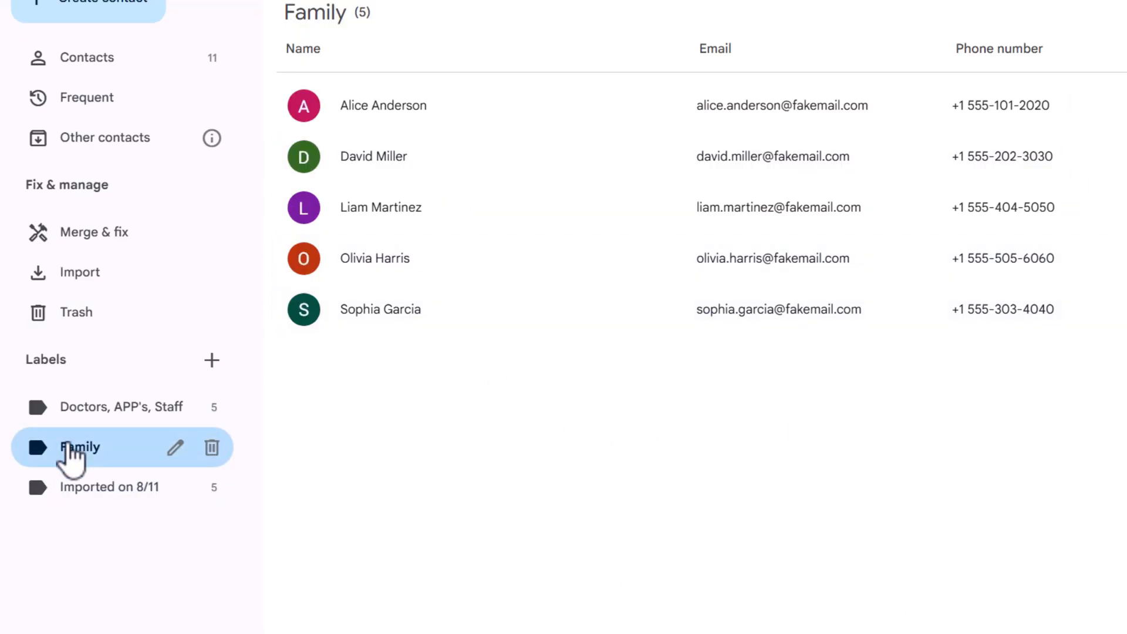
pyautogui.click(120, 406)
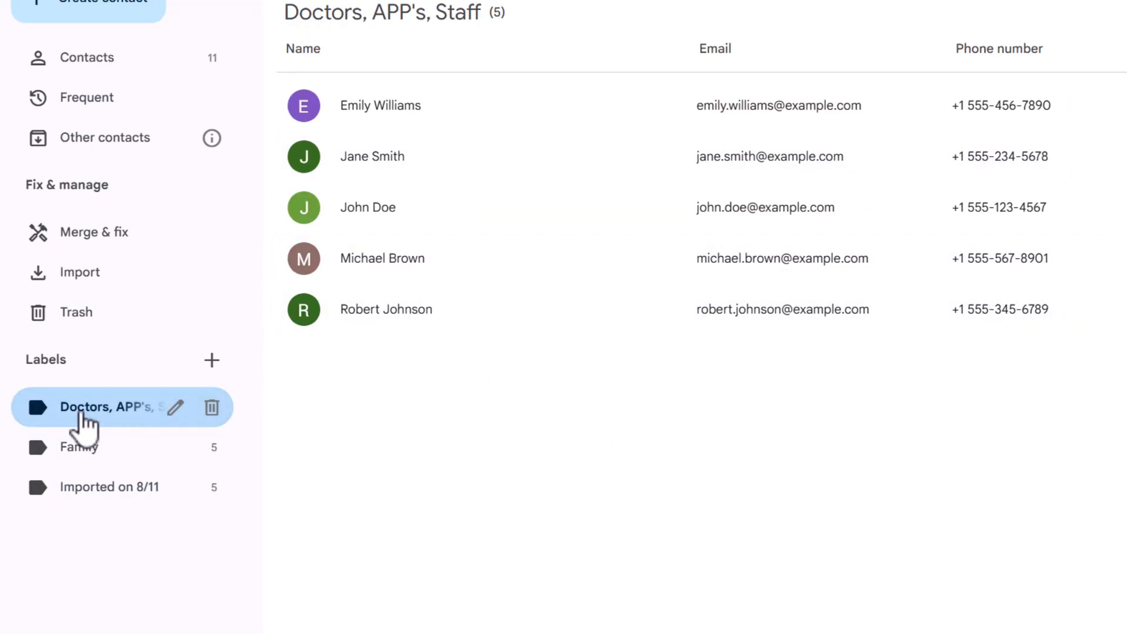
pyautogui.click(109, 486)
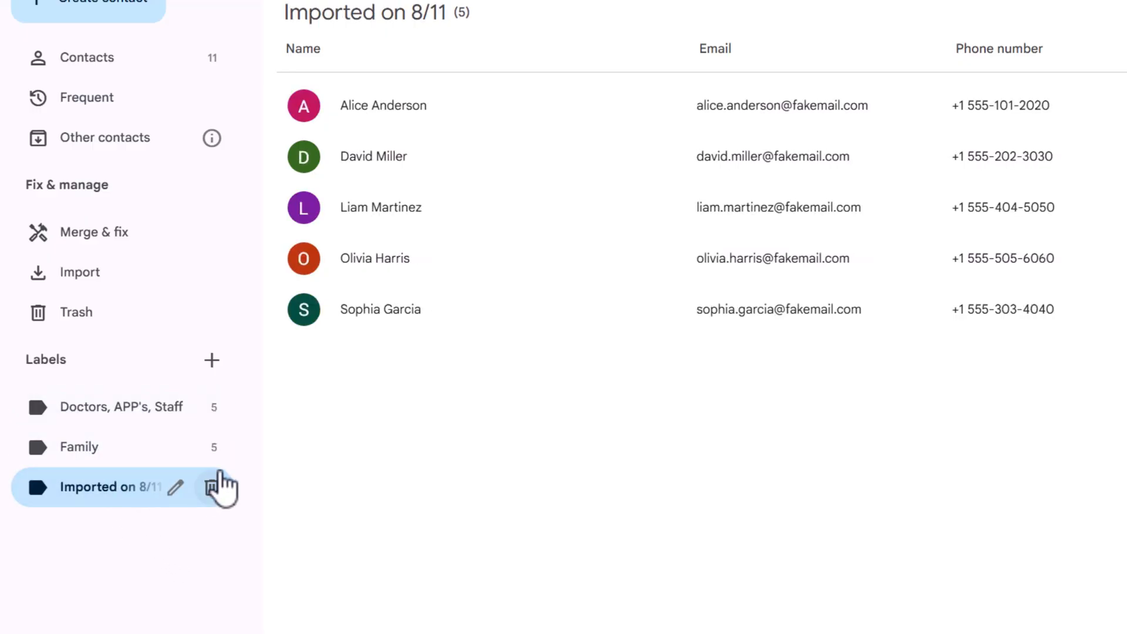
pyautogui.click(219, 487)
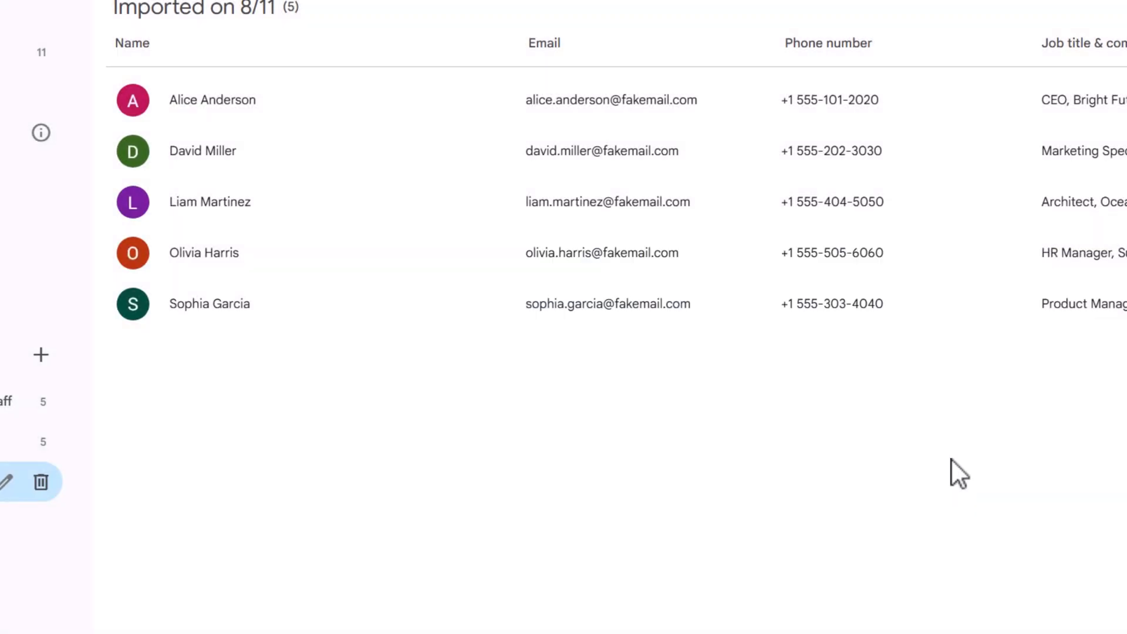
pyautogui.click(42, 52)
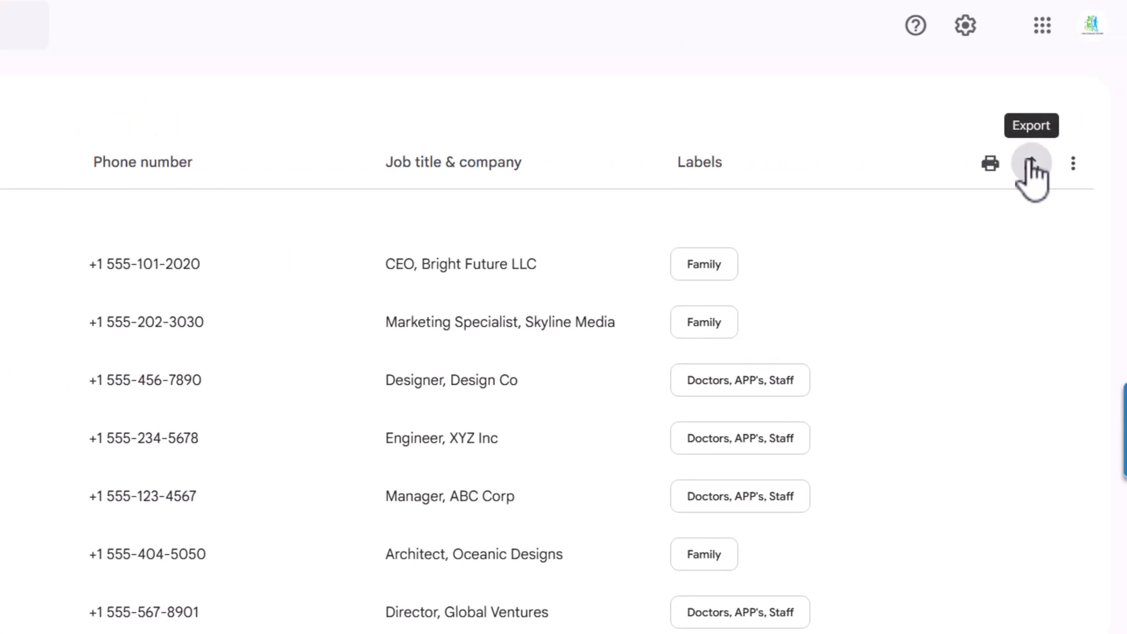
# Step: Export the Doctors, APP's, Staff (5) label's contacts in Google CSV format
pyautogui.click(1030, 163)
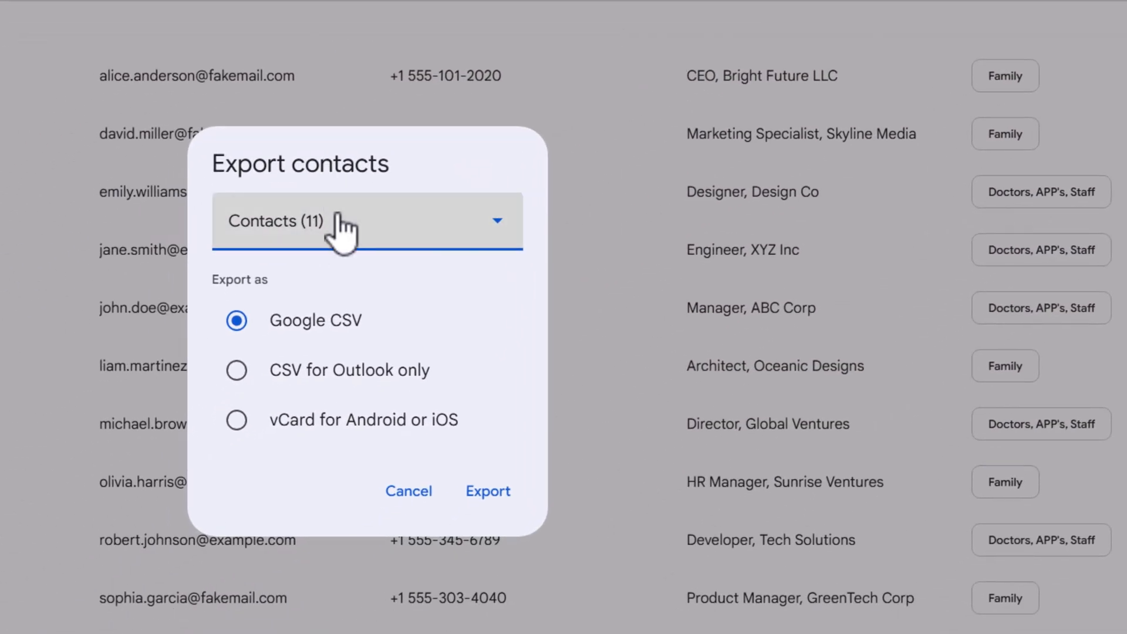
pyautogui.click(366, 221)
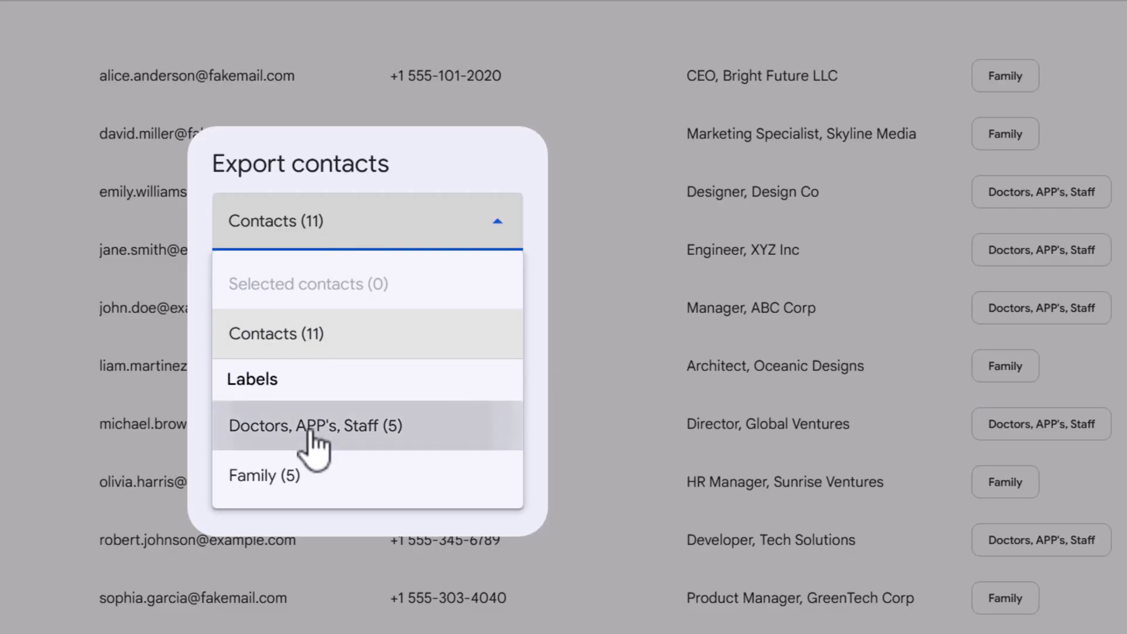
pyautogui.click(314, 425)
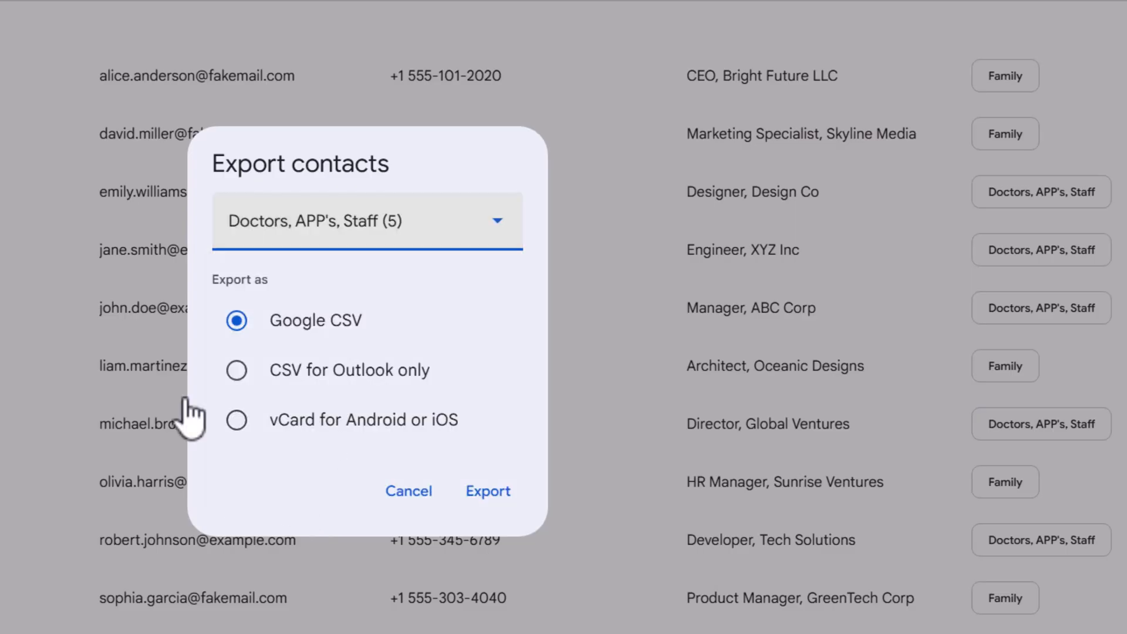
pyautogui.moveTo(348, 352)
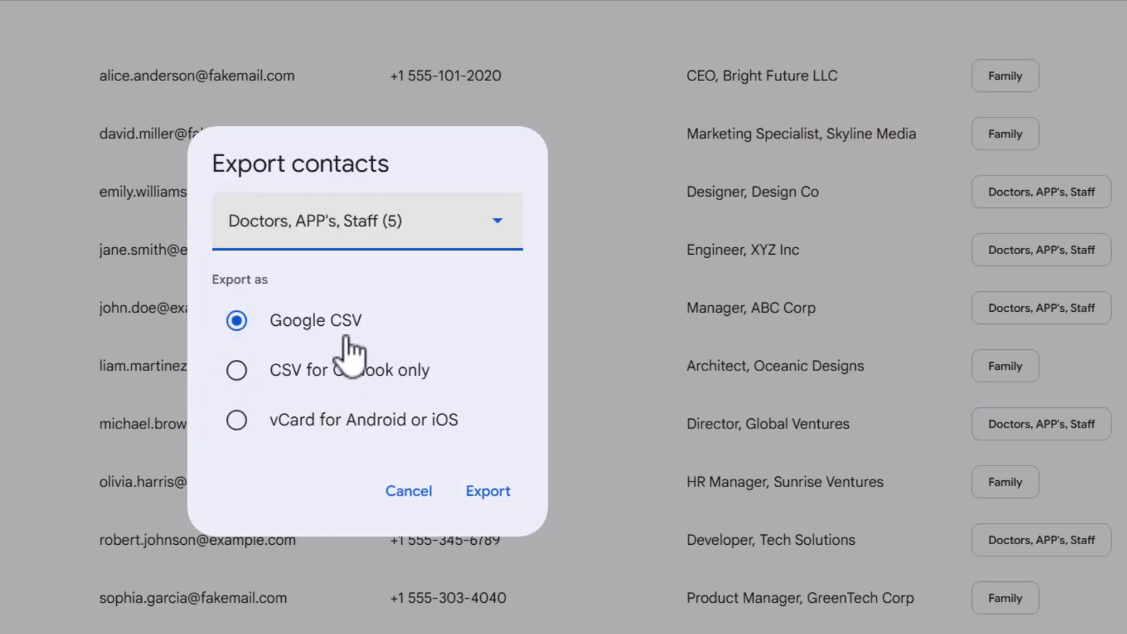
pyautogui.moveTo(341, 360)
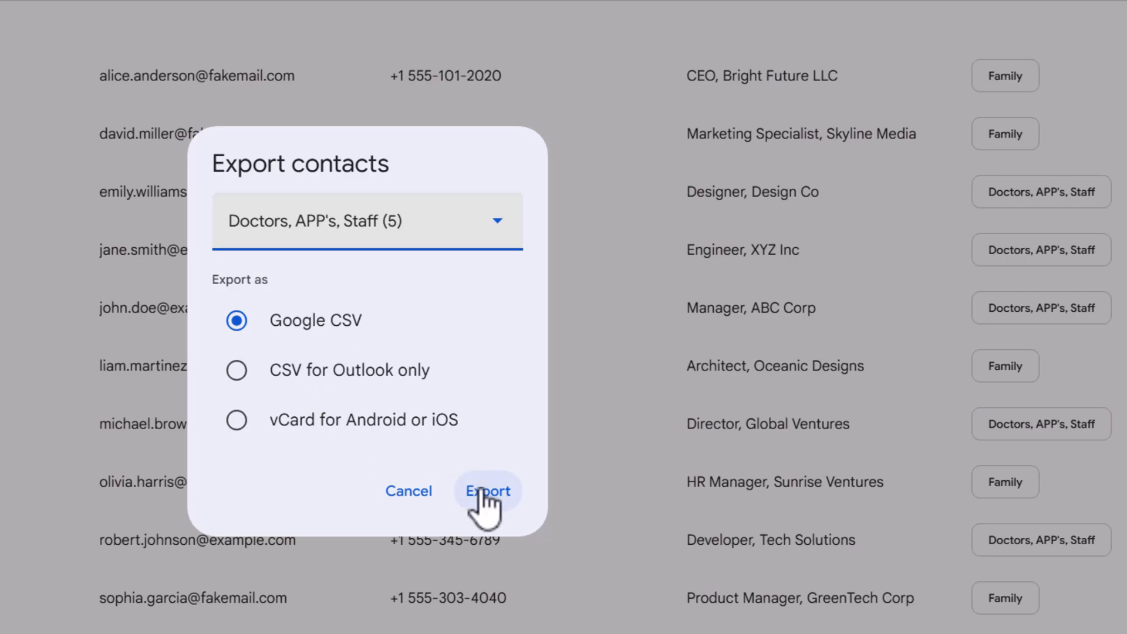
pyautogui.click(487, 491)
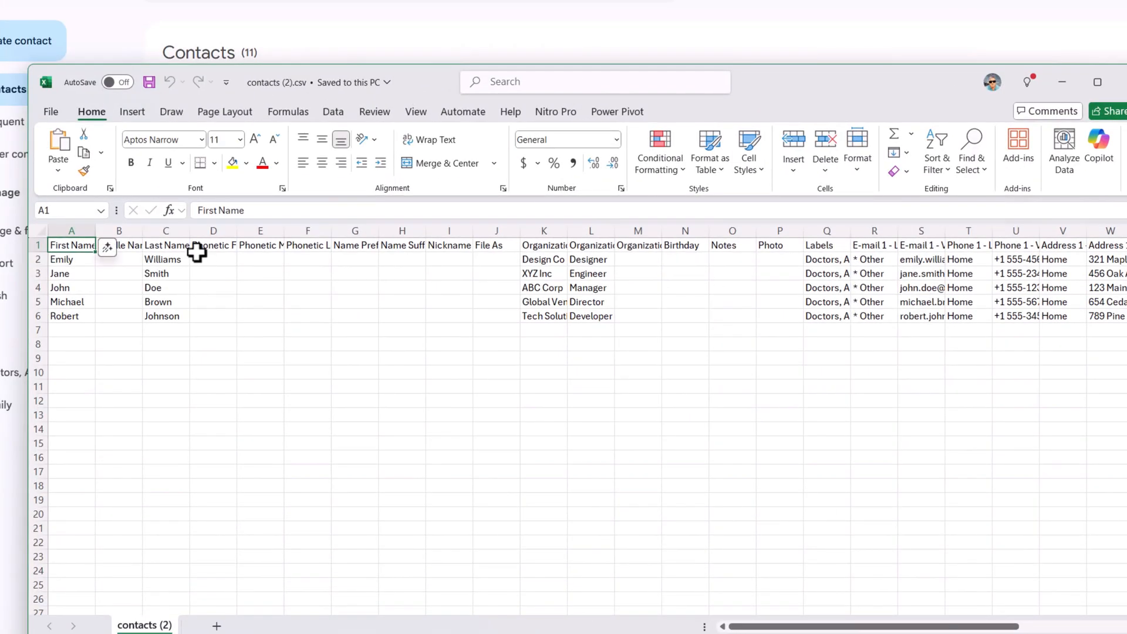
pyautogui.moveTo(827, 286)
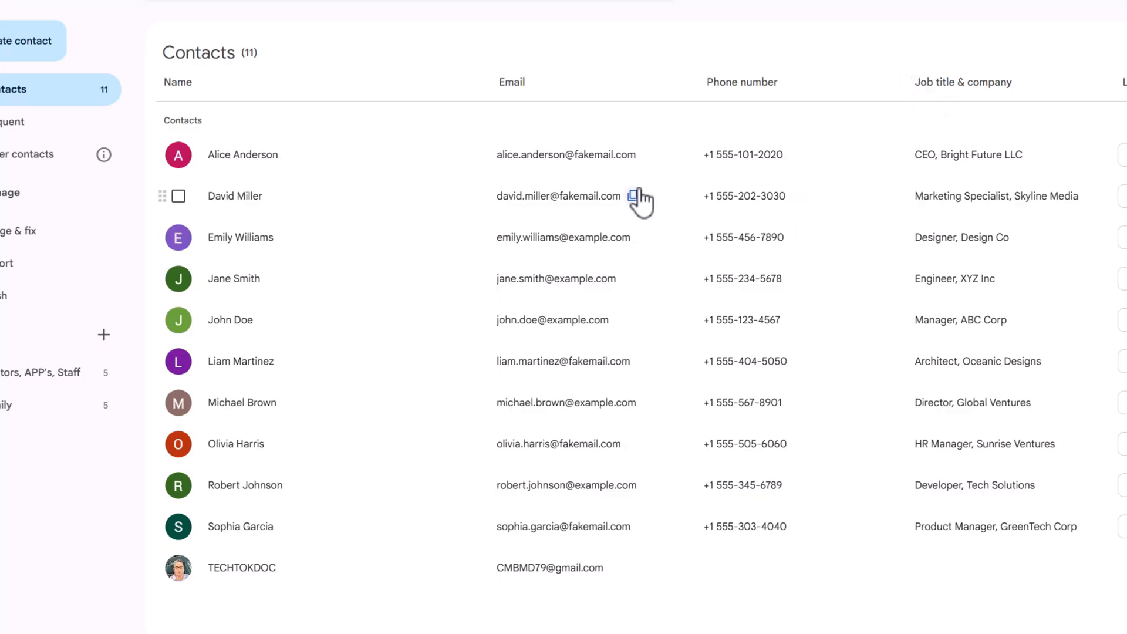
pyautogui.moveTo(636, 197)
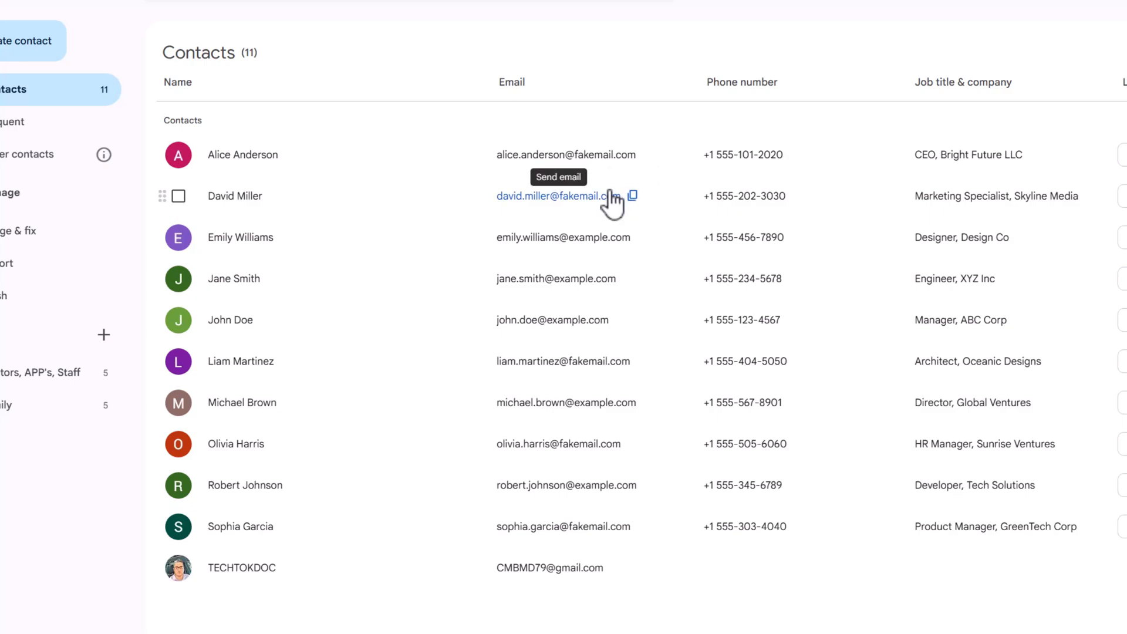
pyautogui.moveTo(600, 208)
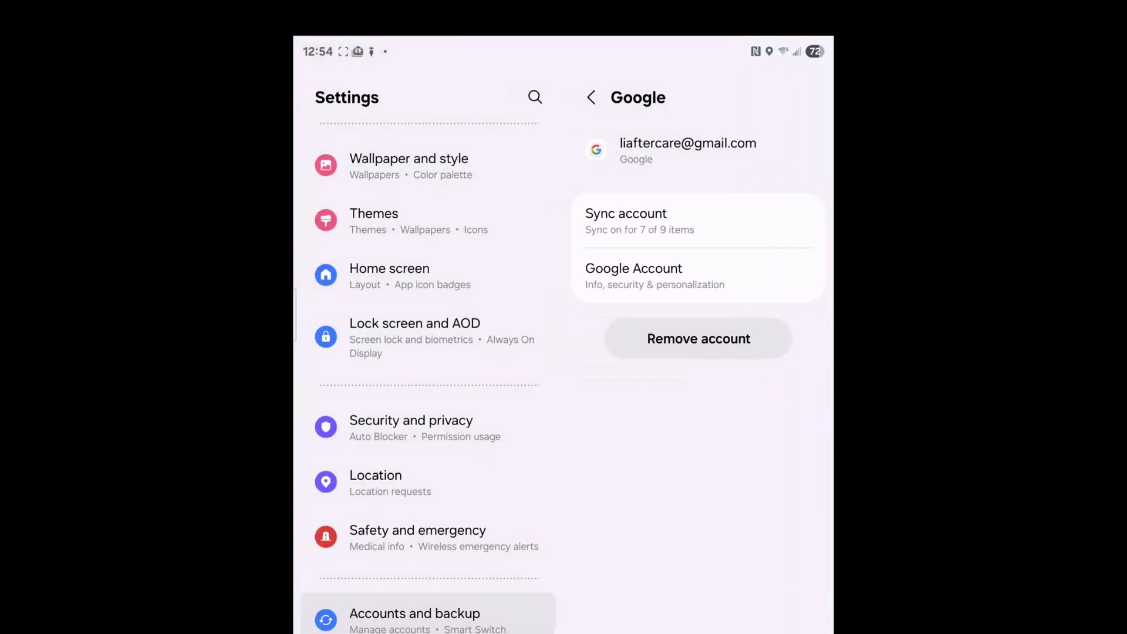
# Step: Open the account syncing options for the phone's Google account
pyautogui.click(690, 220)
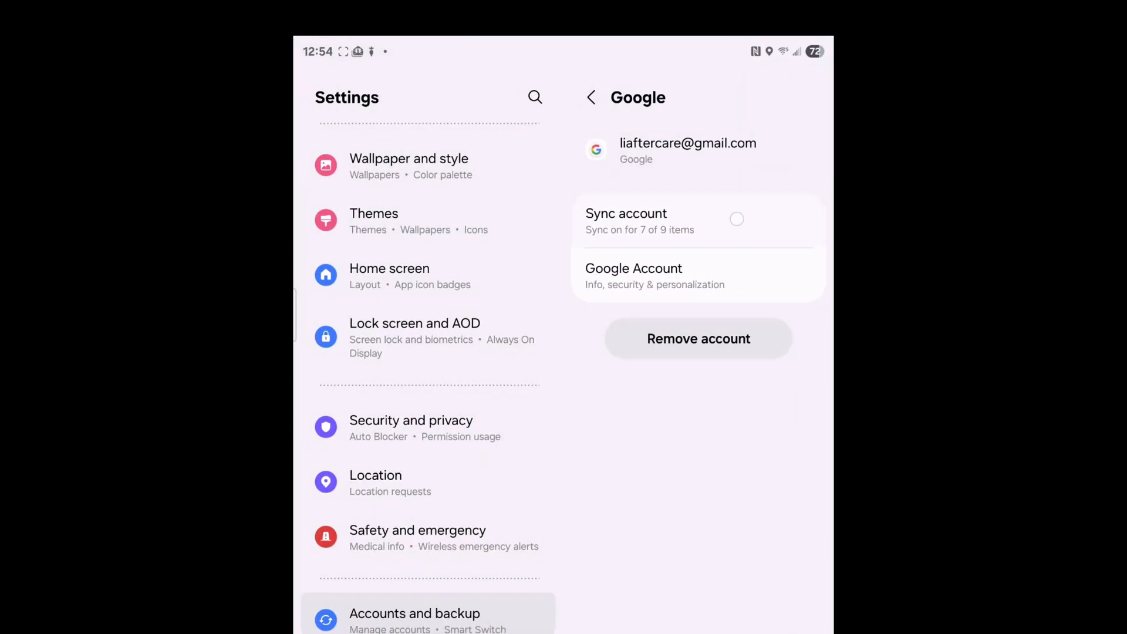
pyautogui.click(626, 221)
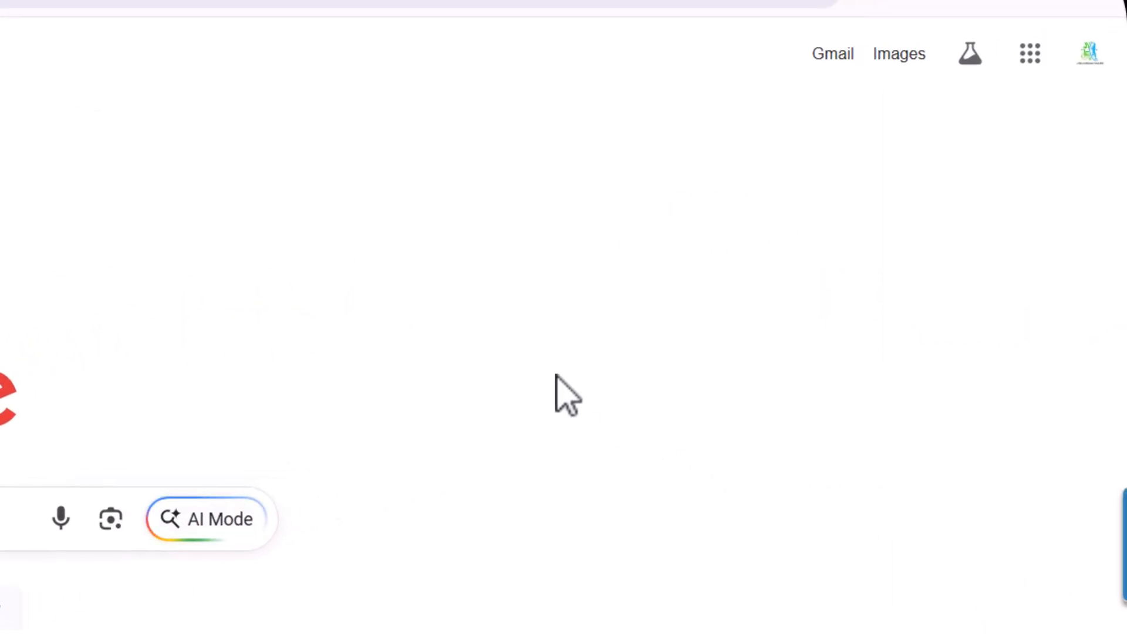
# Step: Open the Google apps launcher from Google Search and scroll down to further apps
pyautogui.click(1029, 54)
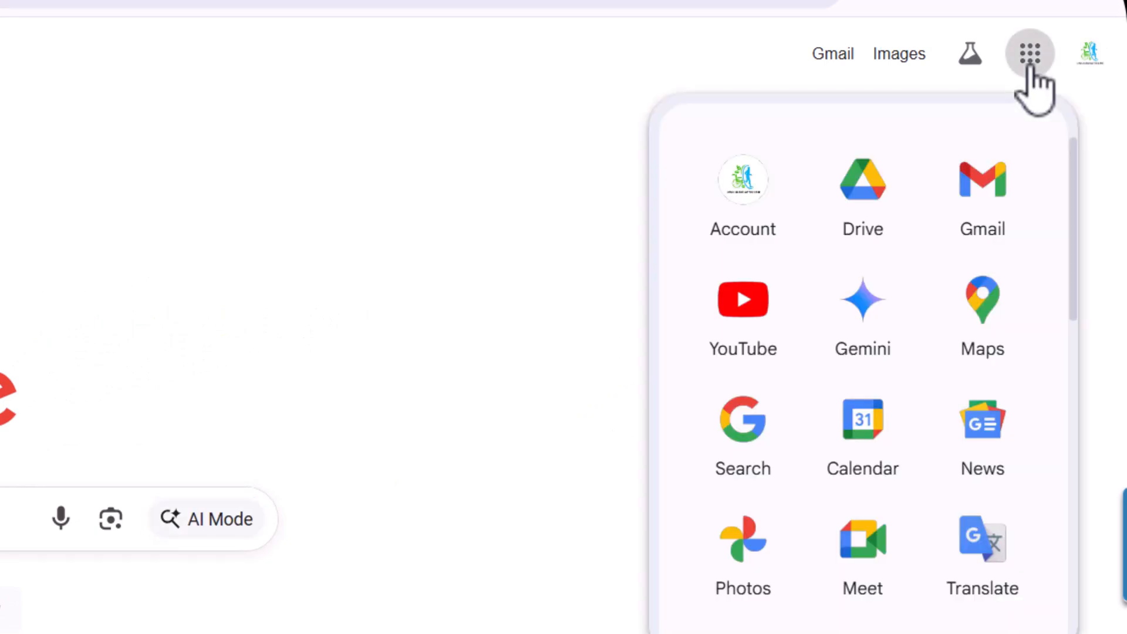
pyautogui.scroll(-3)
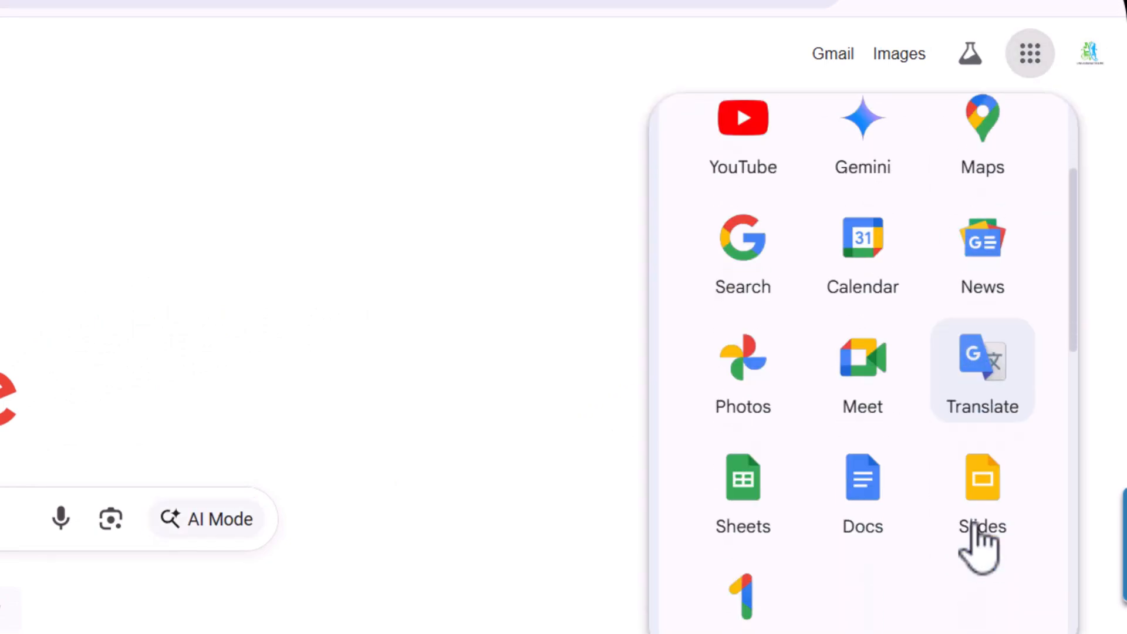
pyautogui.scroll(-3)
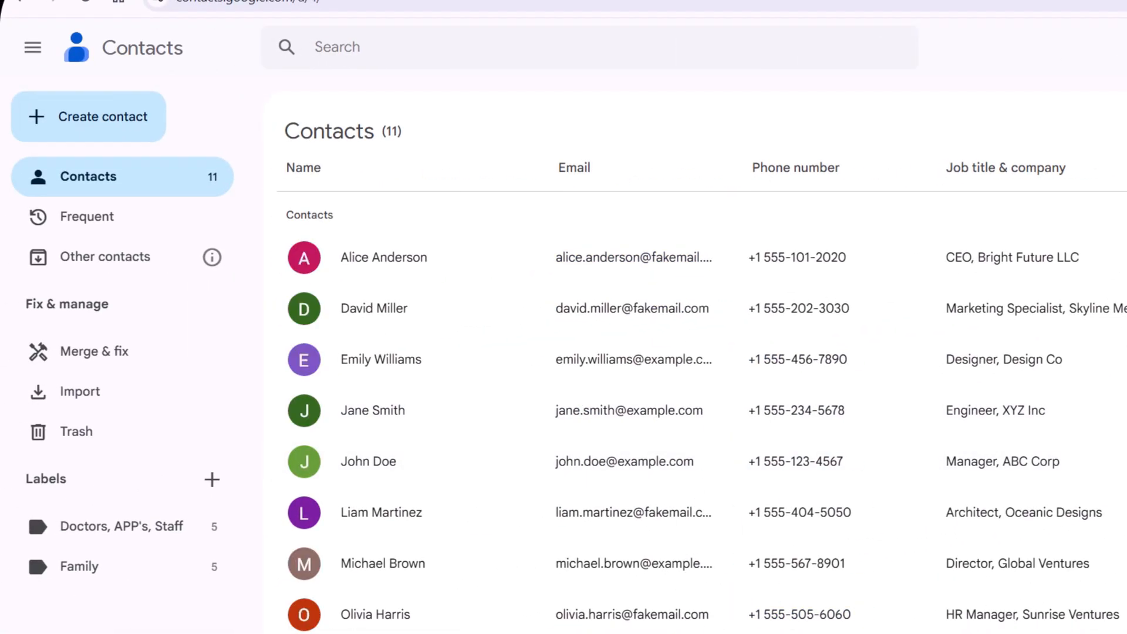
pyautogui.moveTo(79, 566)
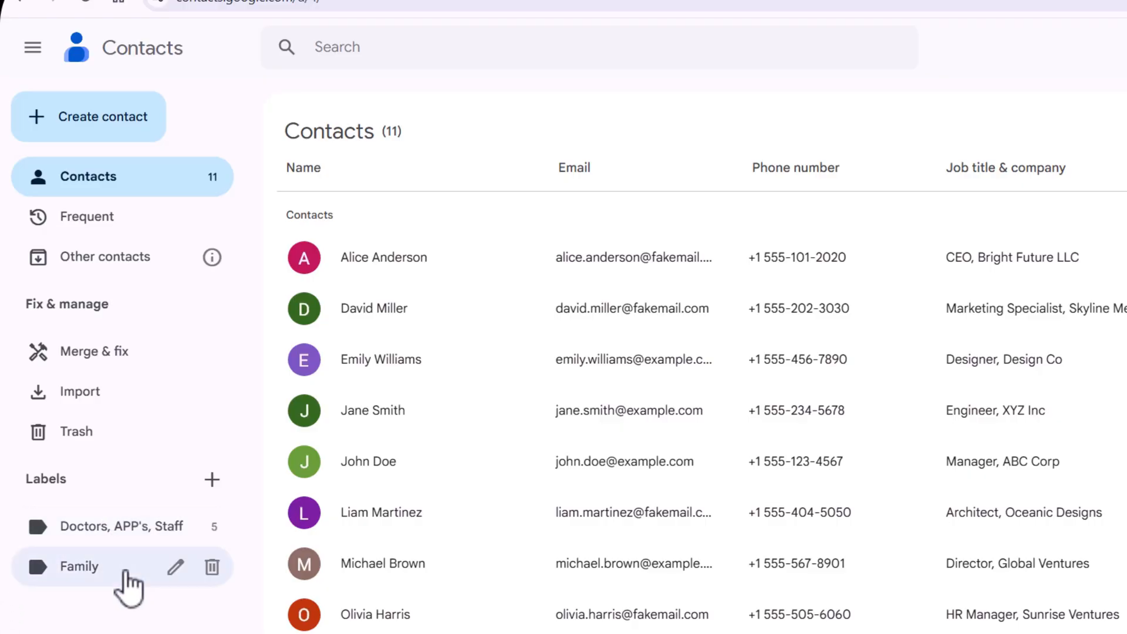
# Step: Display the five contacts under the Doctors, APP's, Staff label
pyautogui.click(121, 526)
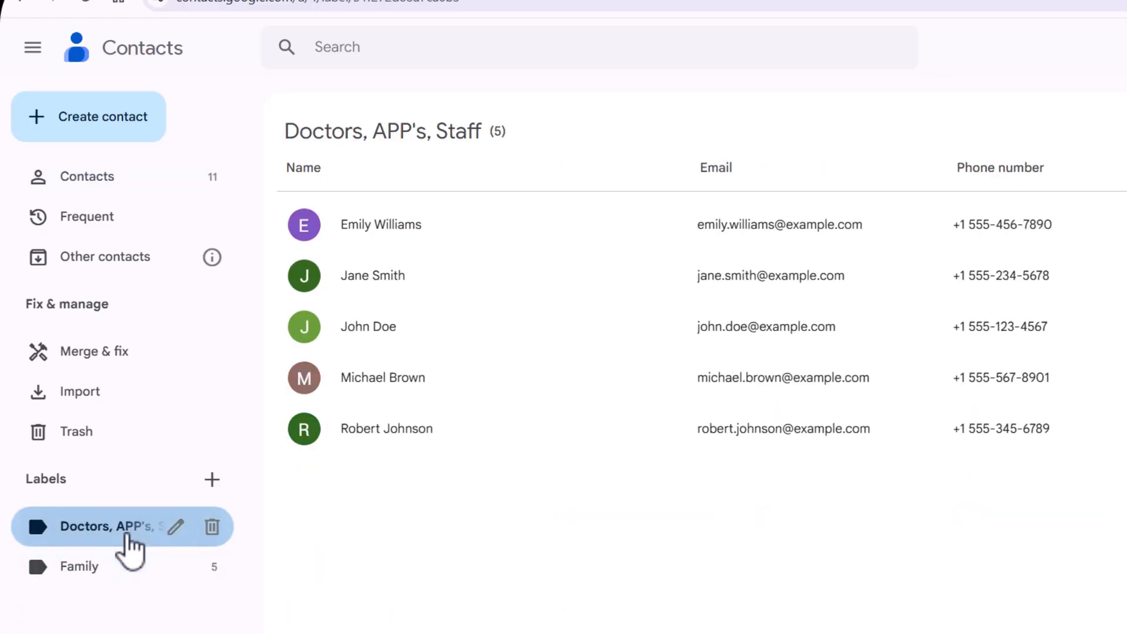